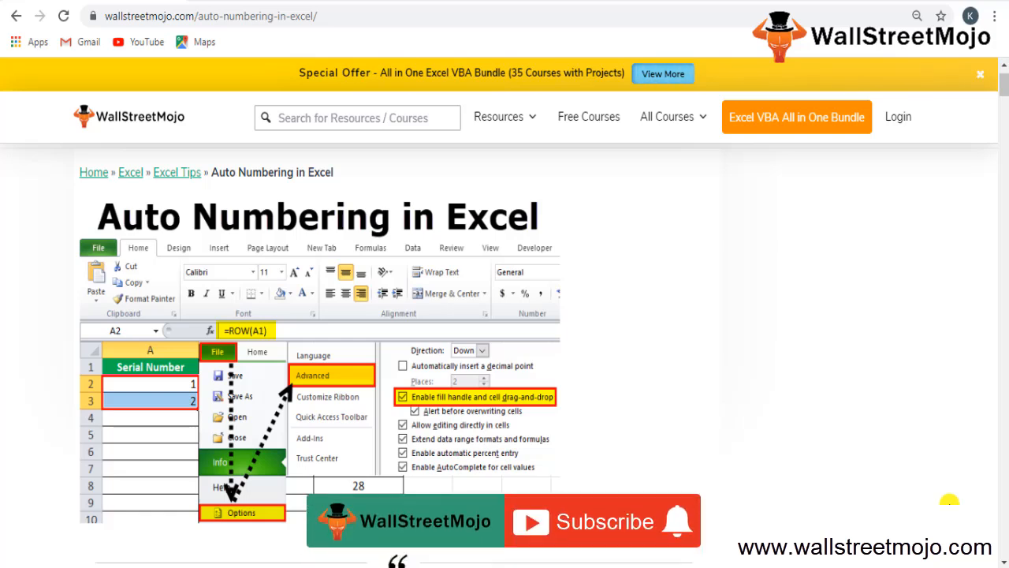
- Enter the heading "Serial Numbers or Numbers to a list or a data" in B30 and move down two rows
left_click(602, 520)
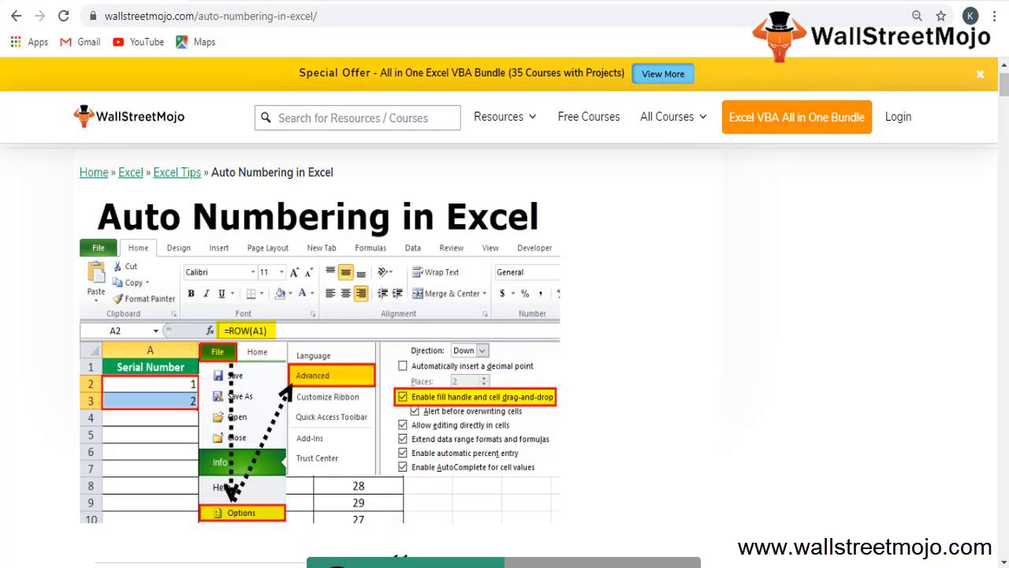
mouse_move(199, 435)
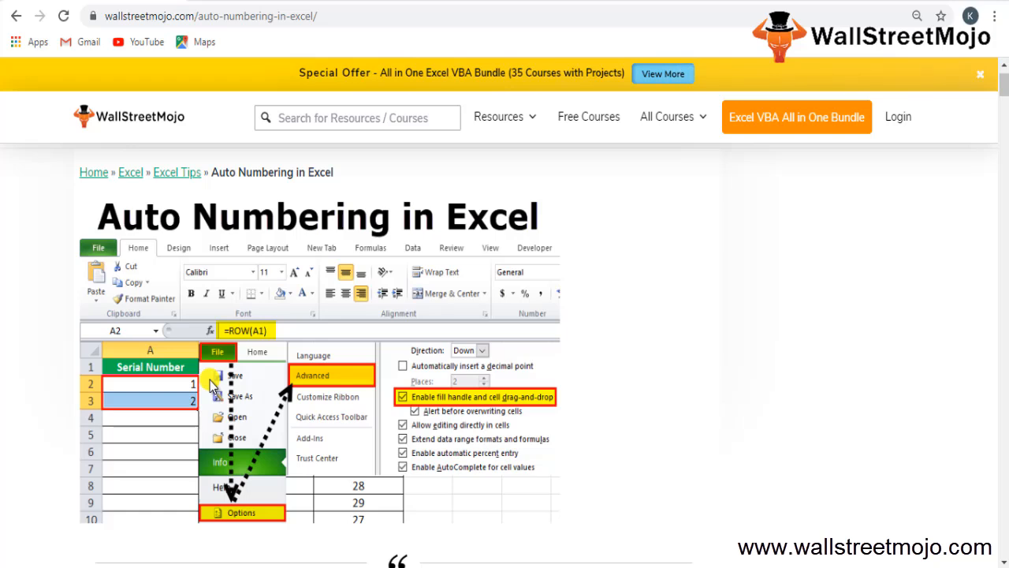
mouse_move(484, 517)
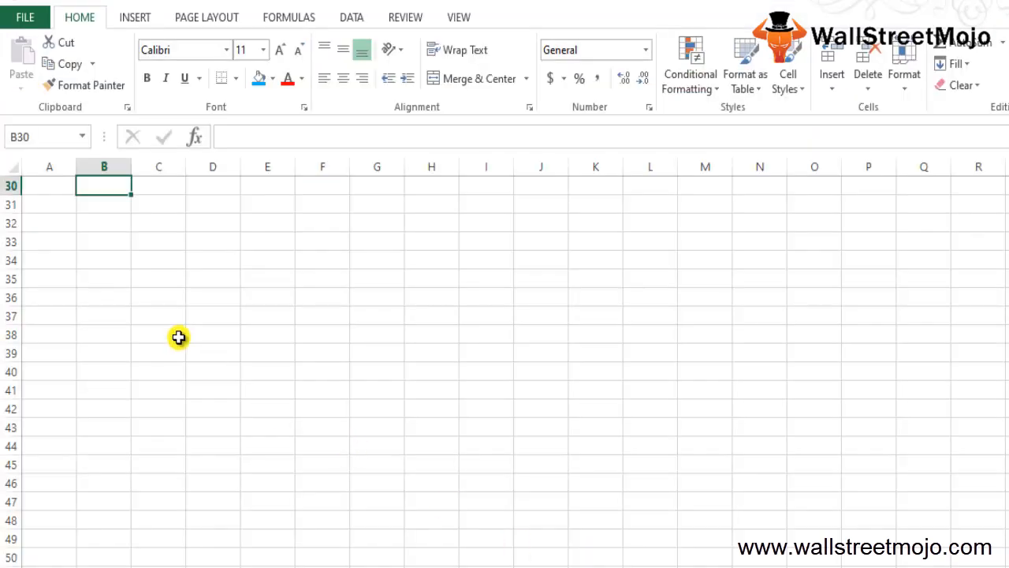
mouse_move(160, 325)
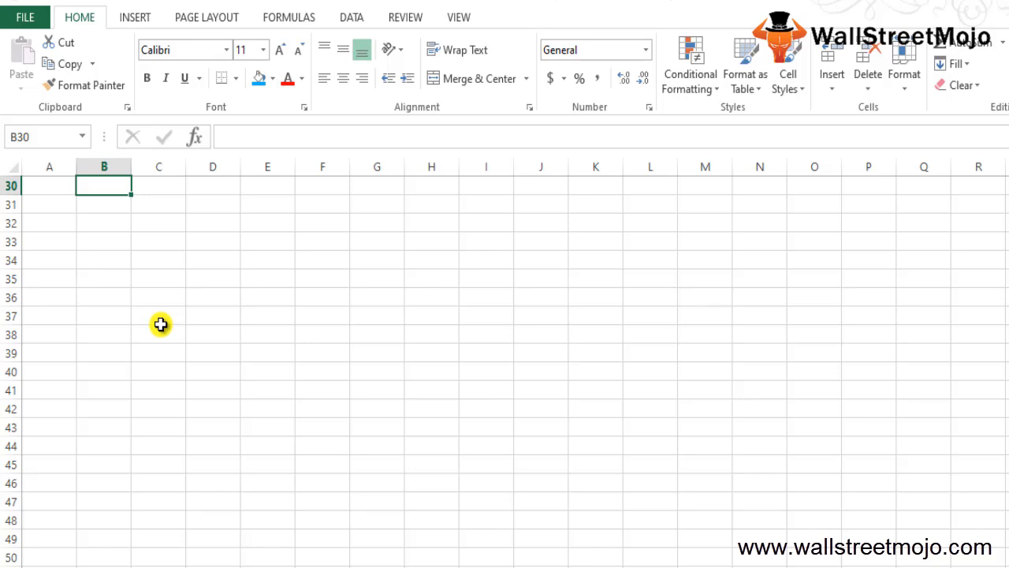
type("Serial")
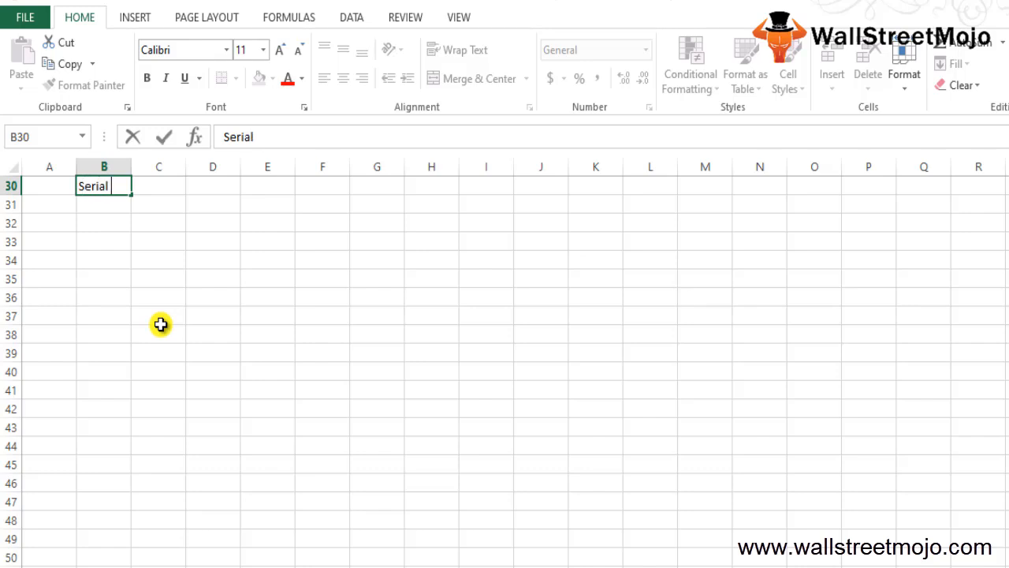
type("Numbers or")
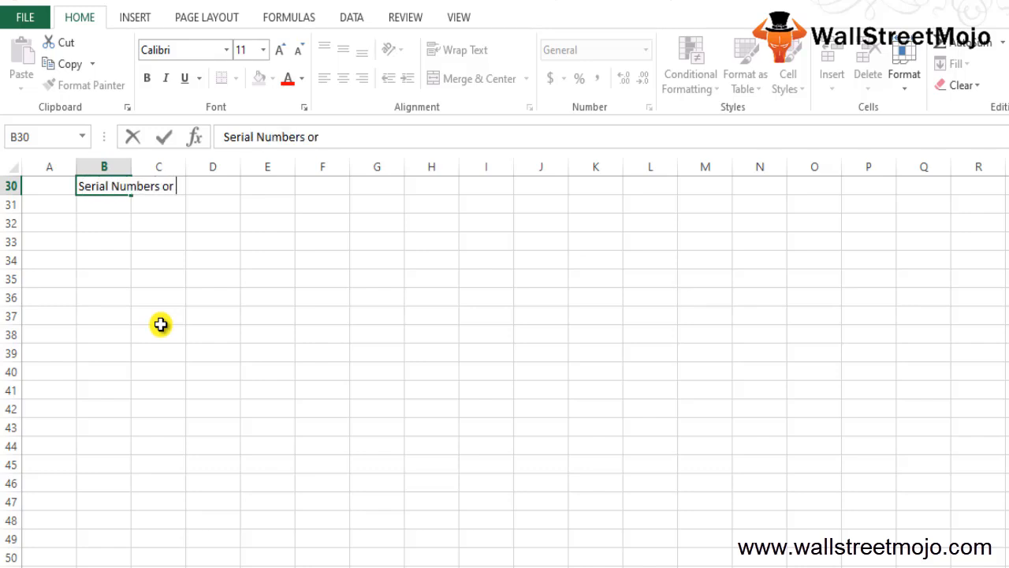
type("Number")
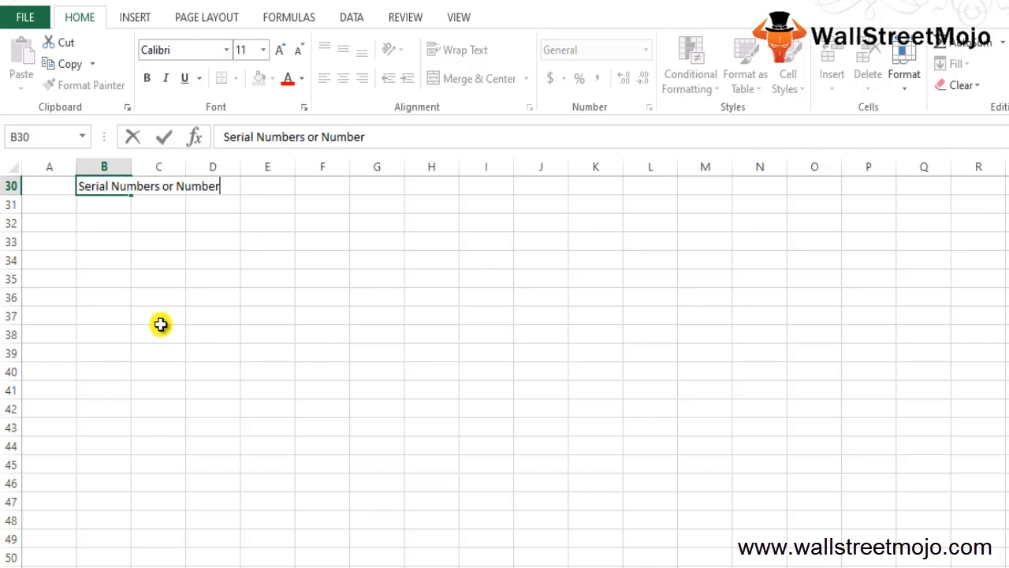
type("s to a list or a data")
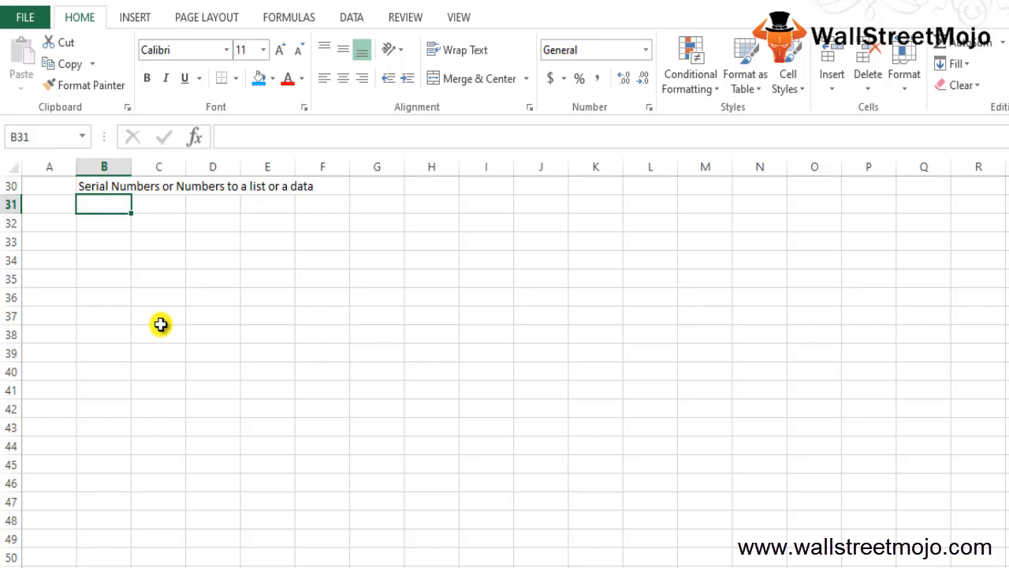
key("Down")
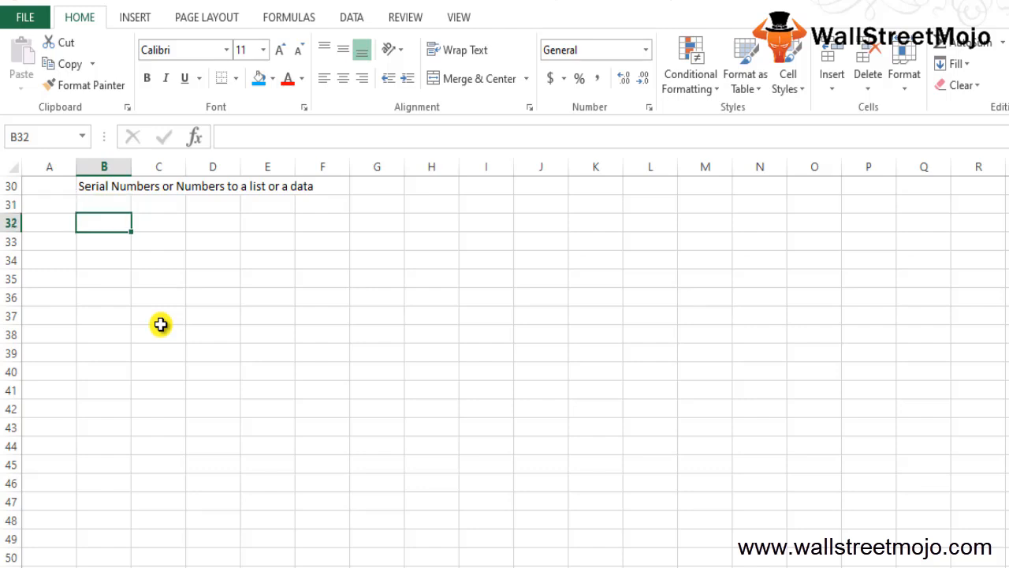
key("Down")
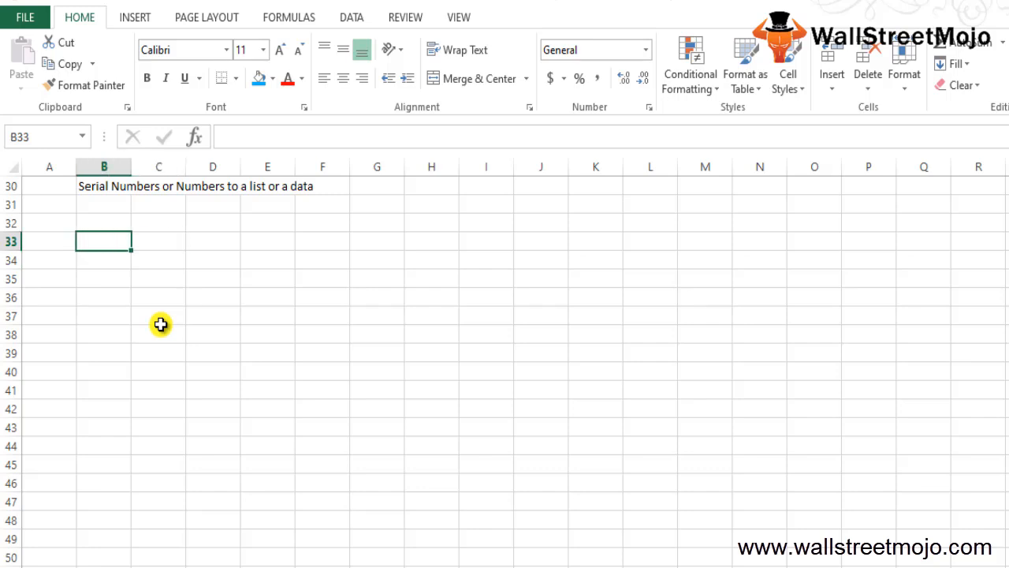
- Enter "Autofill Function" in B33 with the list 1 Fill a column, 2 Row and offset below it
type("Autofill Function")
left_click(102, 277)
type("1")
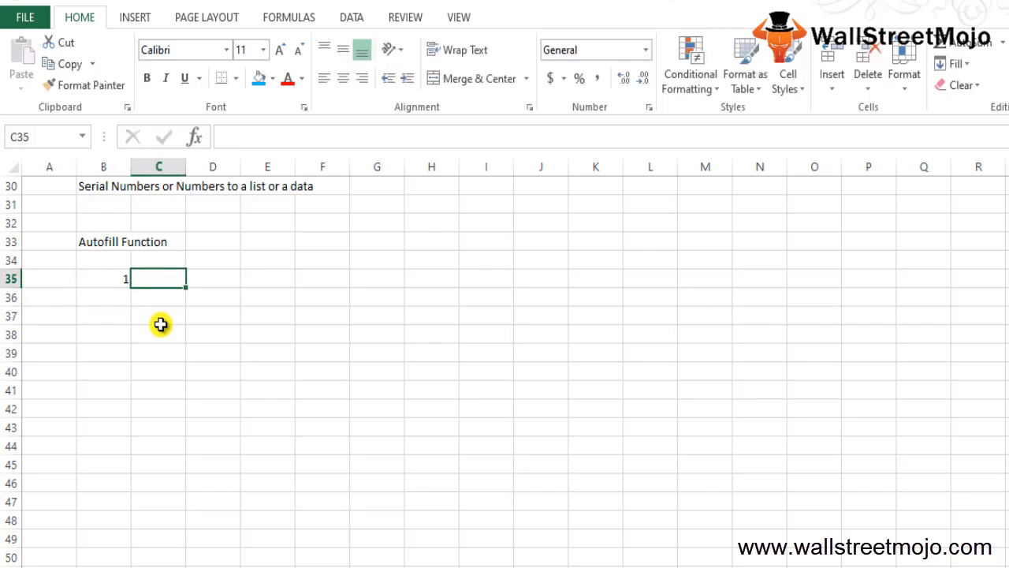
type("Fill a")
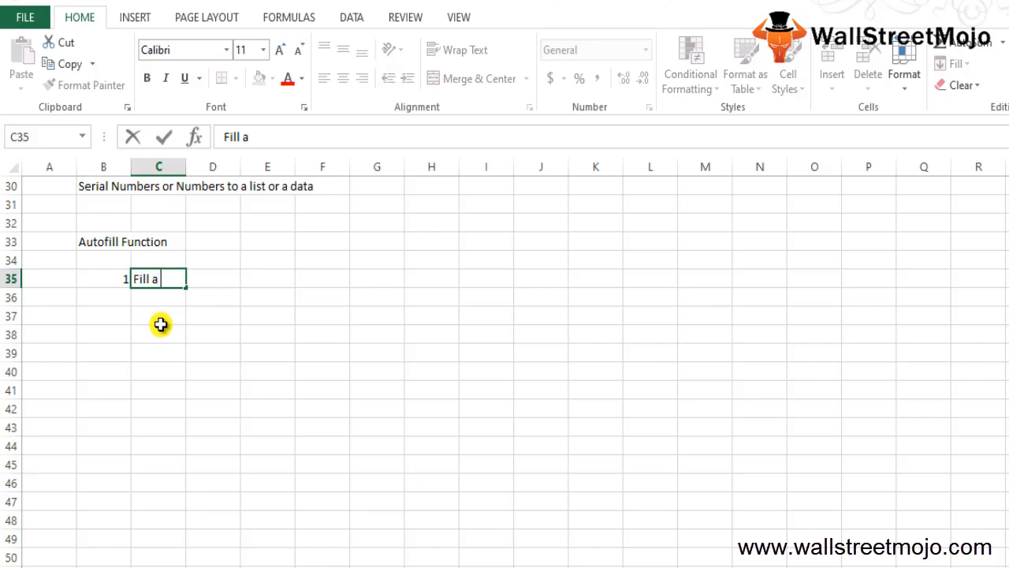
type("colum")
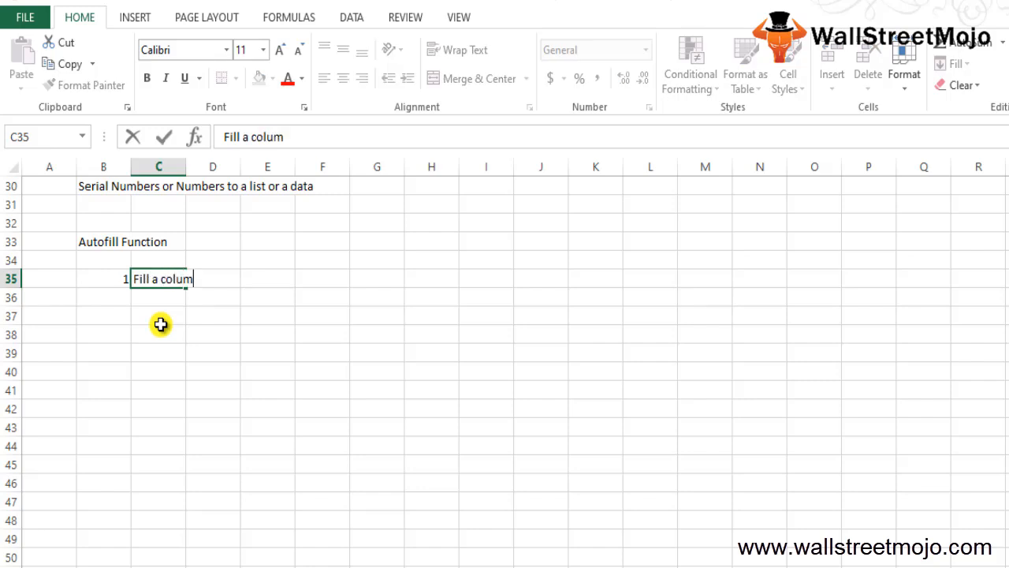
type("n")
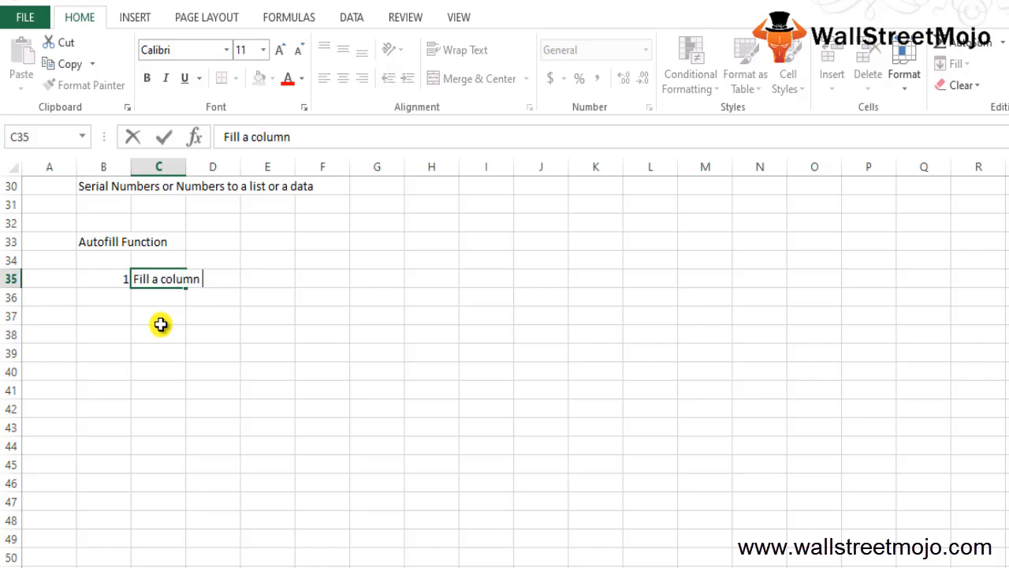
key("Enter")
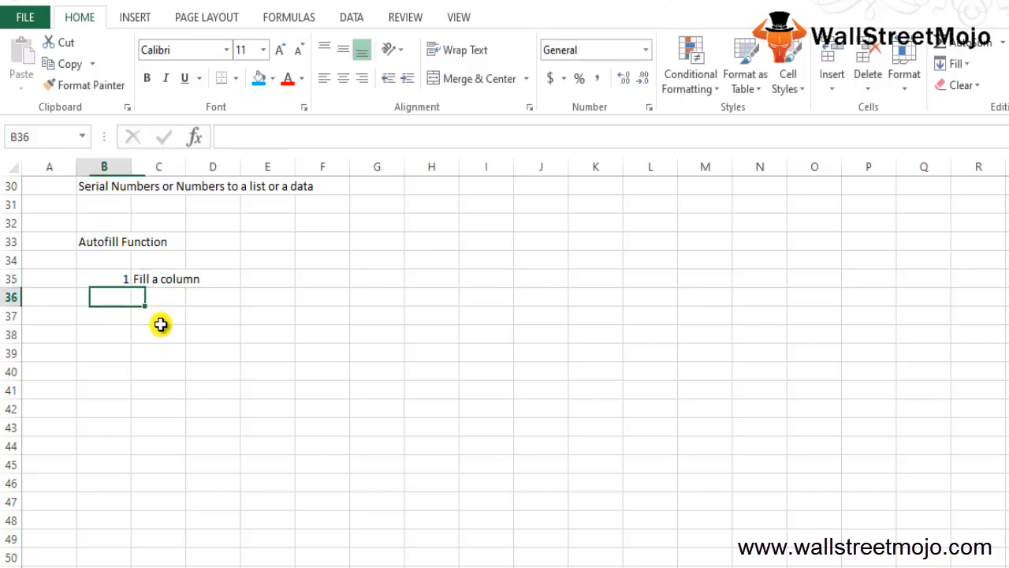
type("2")
left_click(158, 296)
type("Row")
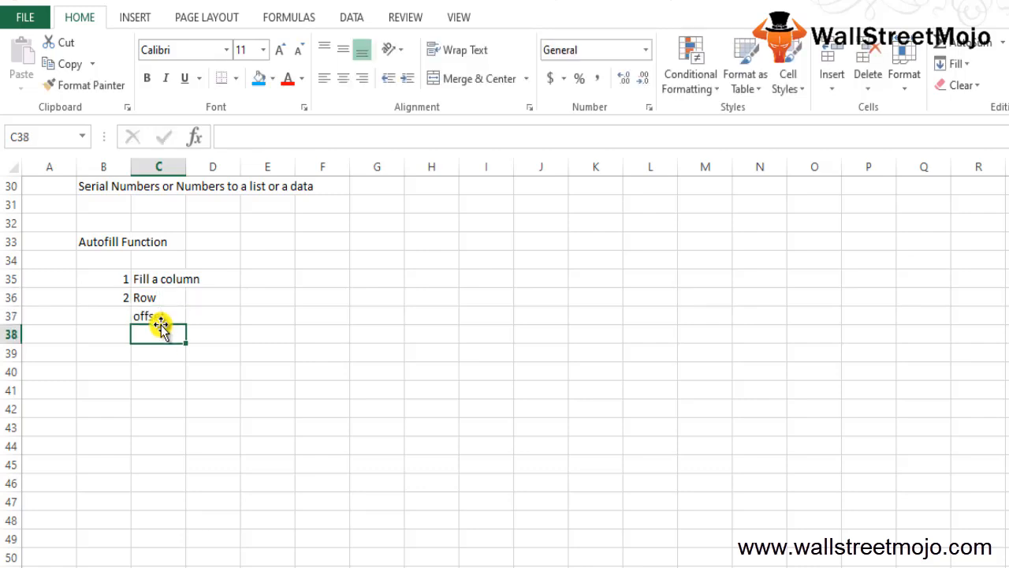
left_click(157, 316)
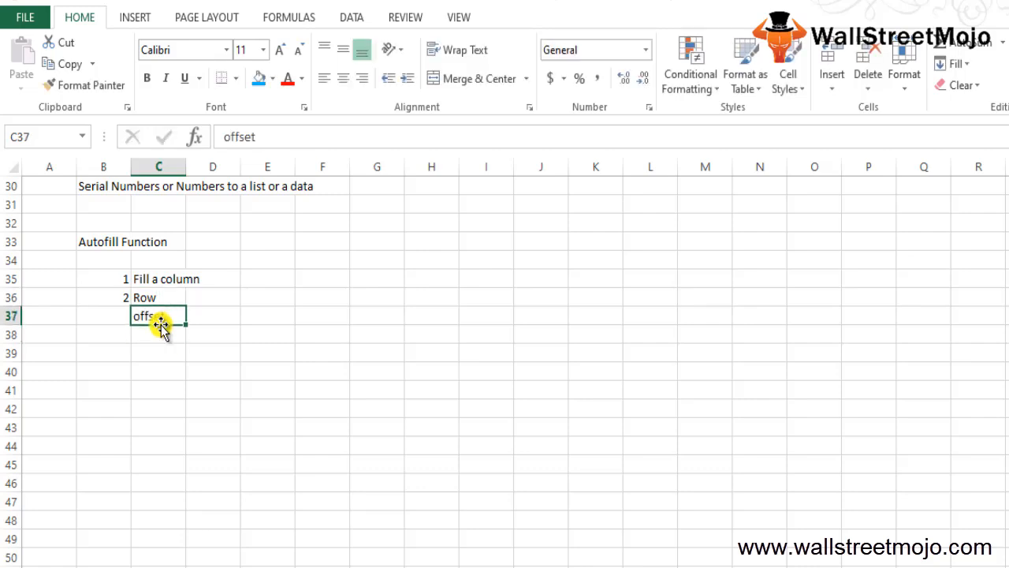
left_click(161, 277)
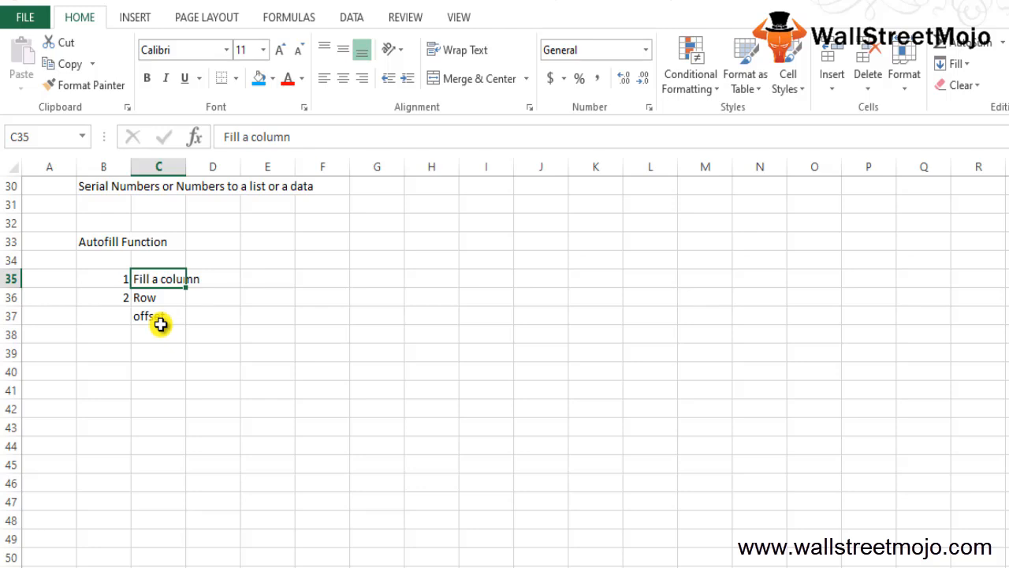
mouse_move(158, 325)
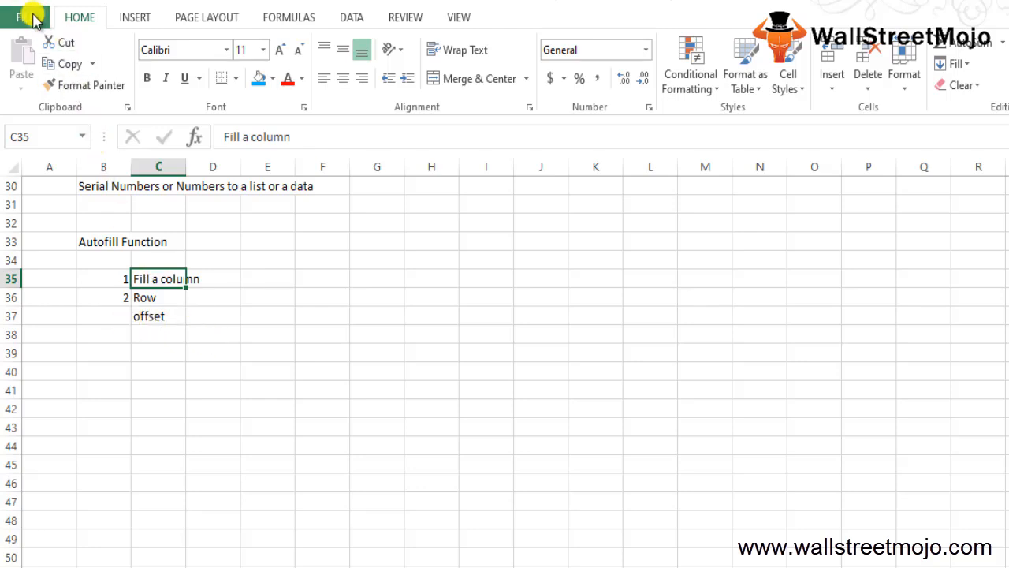
- Enable "fill handle and cell drag-and-drop" under File > Options > Advanced and confirm with OK
left_click(22, 15)
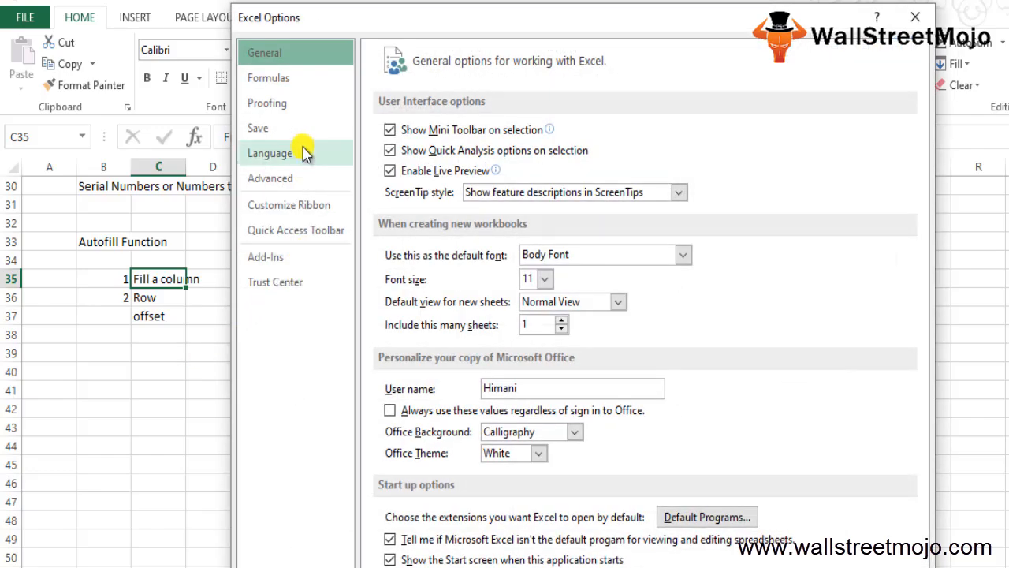
mouse_move(312, 151)
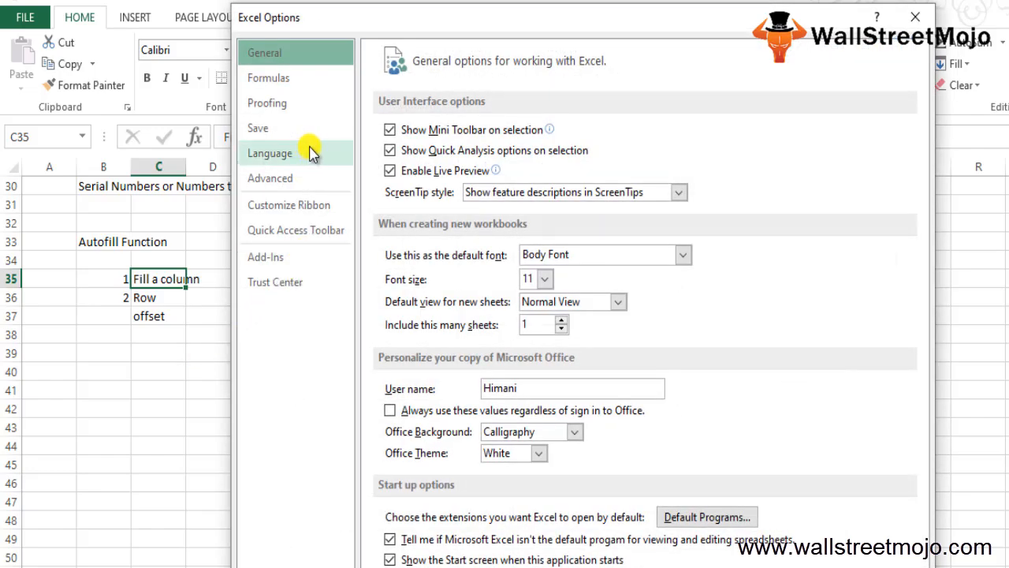
mouse_move(328, 417)
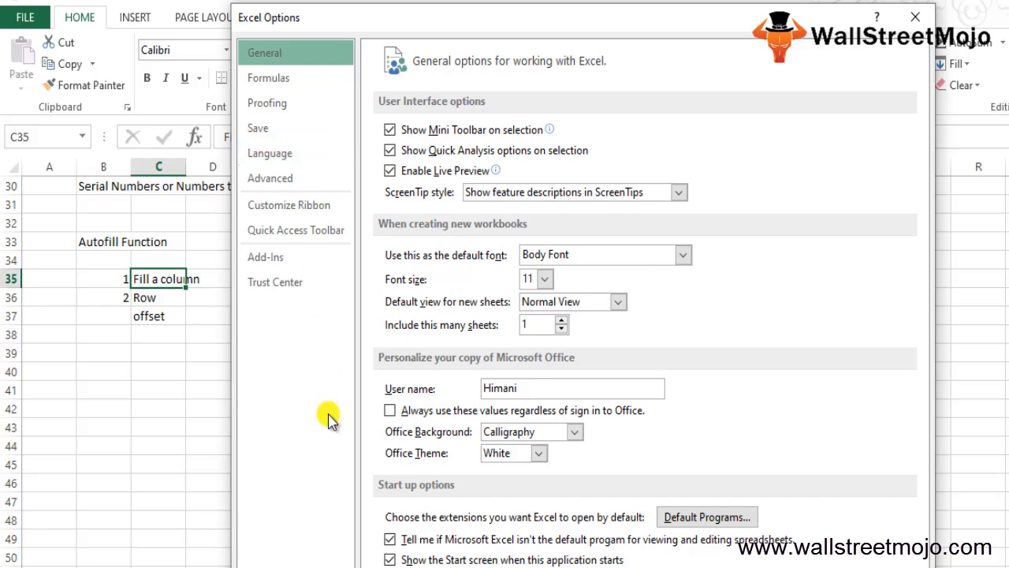
mouse_move(271, 183)
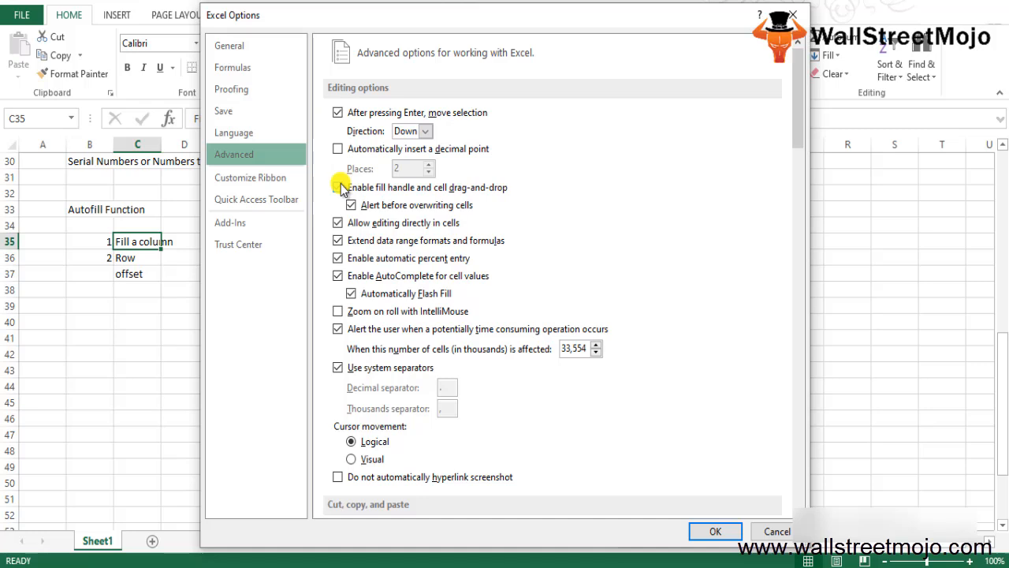
left_click(338, 186)
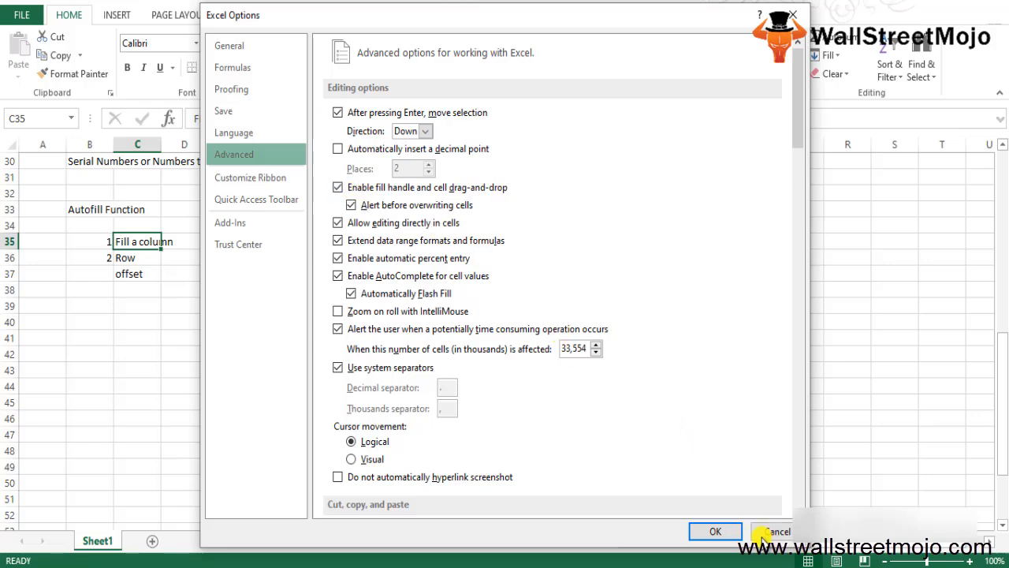
left_click(776, 530)
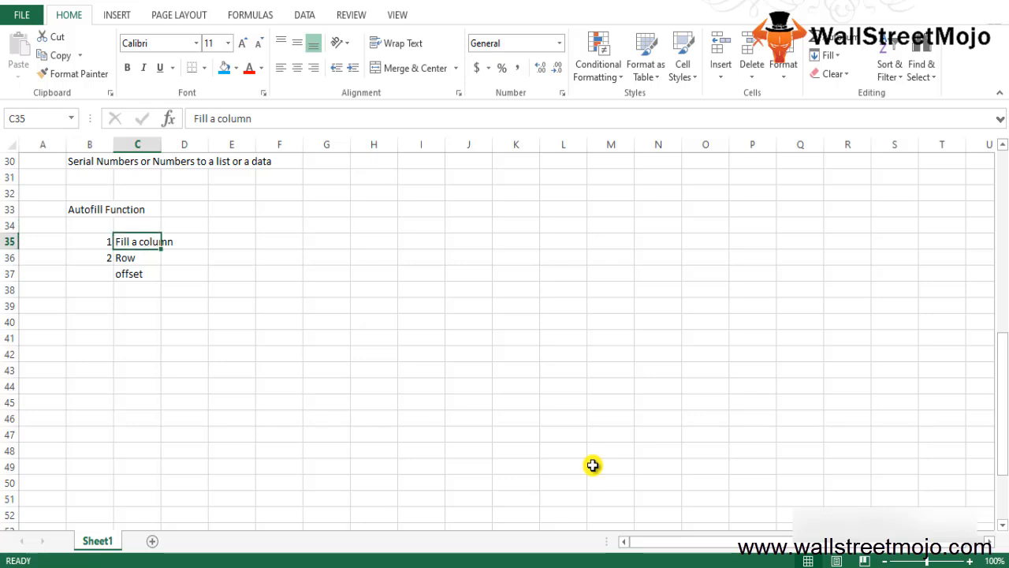
- Start a table at B40 with Serial No, Name and Age headers
left_click(137, 275)
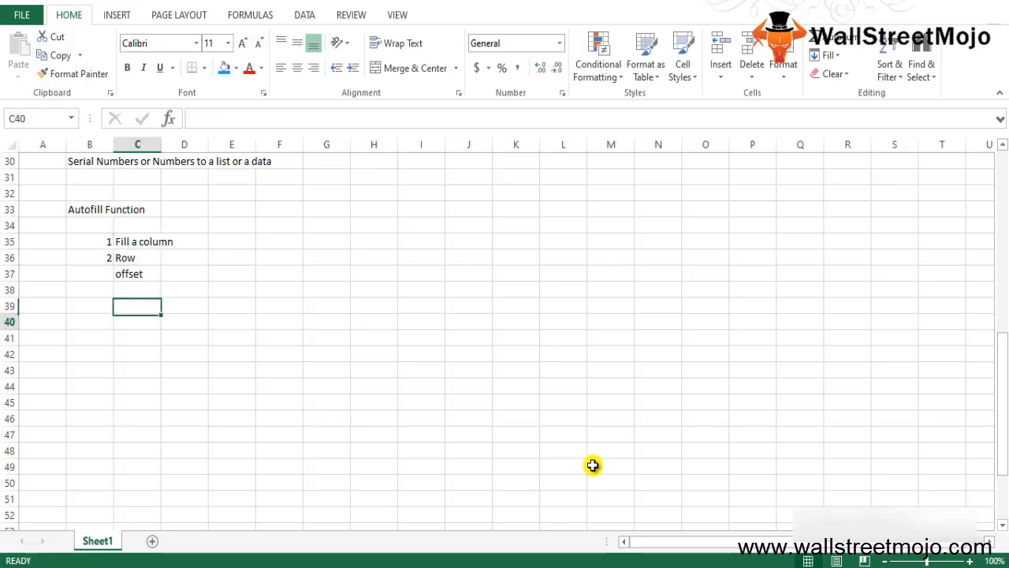
left_click(89, 322)
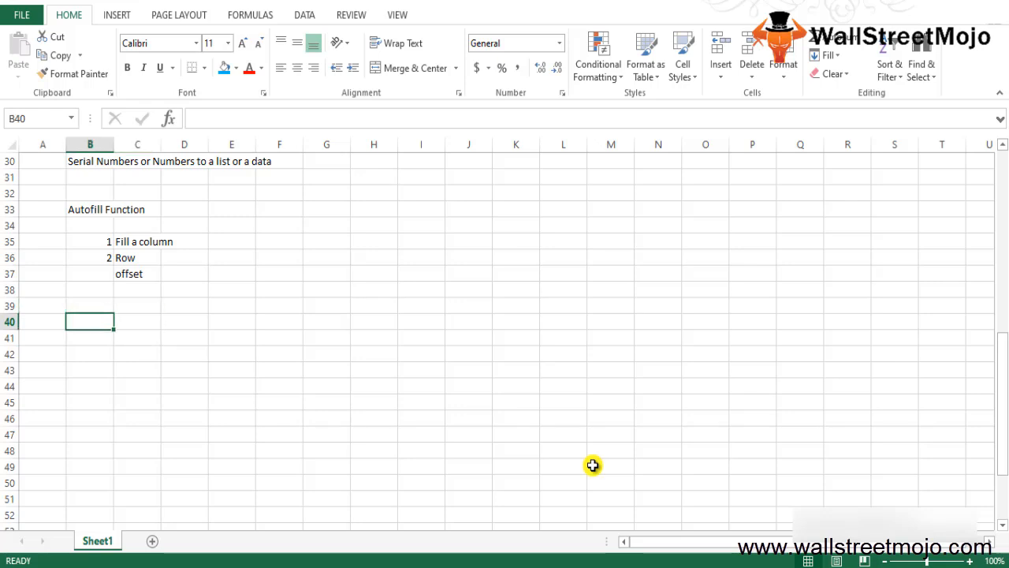
type("Serial No")
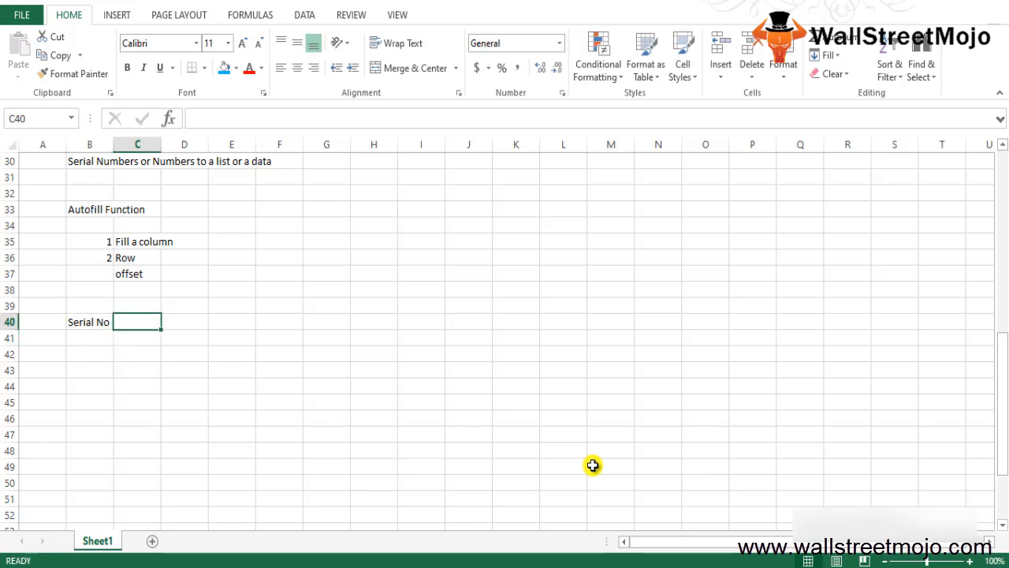
type("Name")
left_click(137, 354)
type("Rahim")
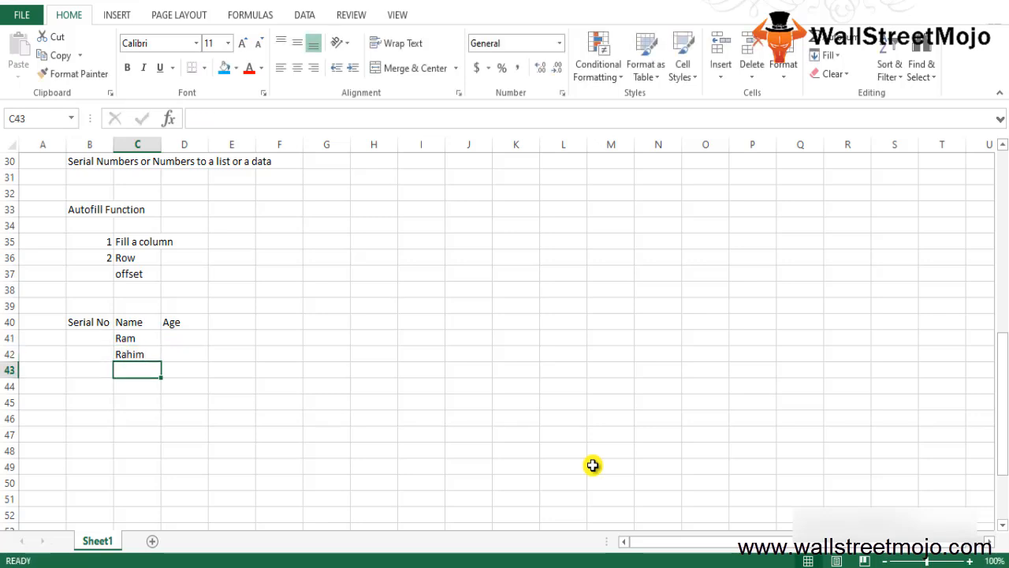
- Enter the ten names Ram through Vipul down the Name column C41:C50
type("Anand")
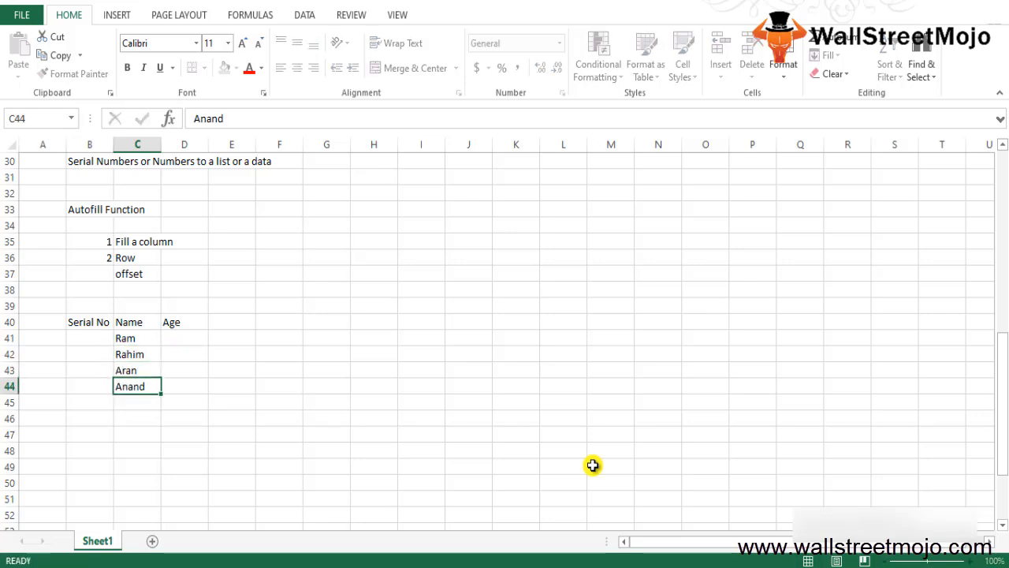
type("Rahul")
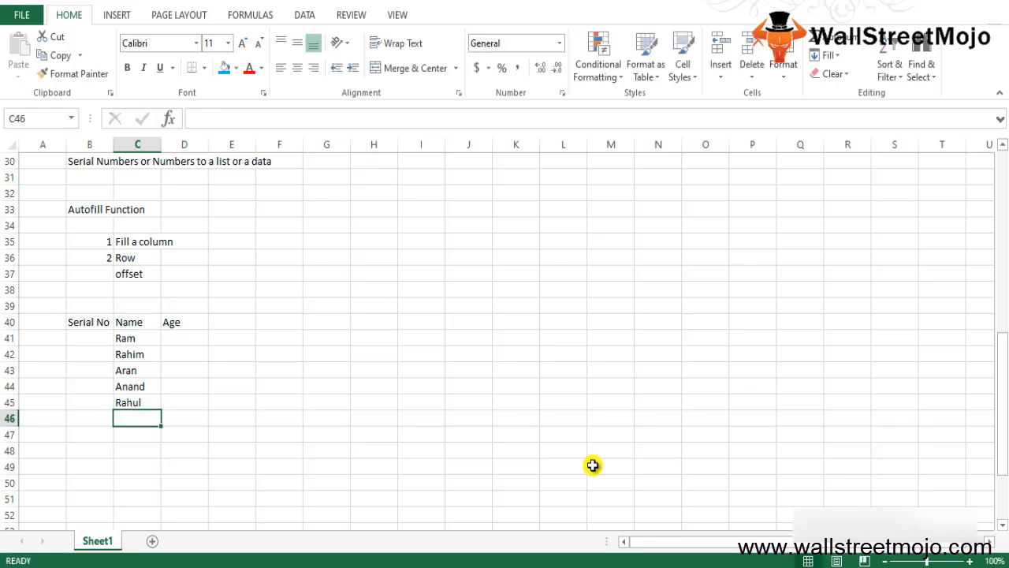
type("Vikas")
left_click(138, 434)
type("Neeraj")
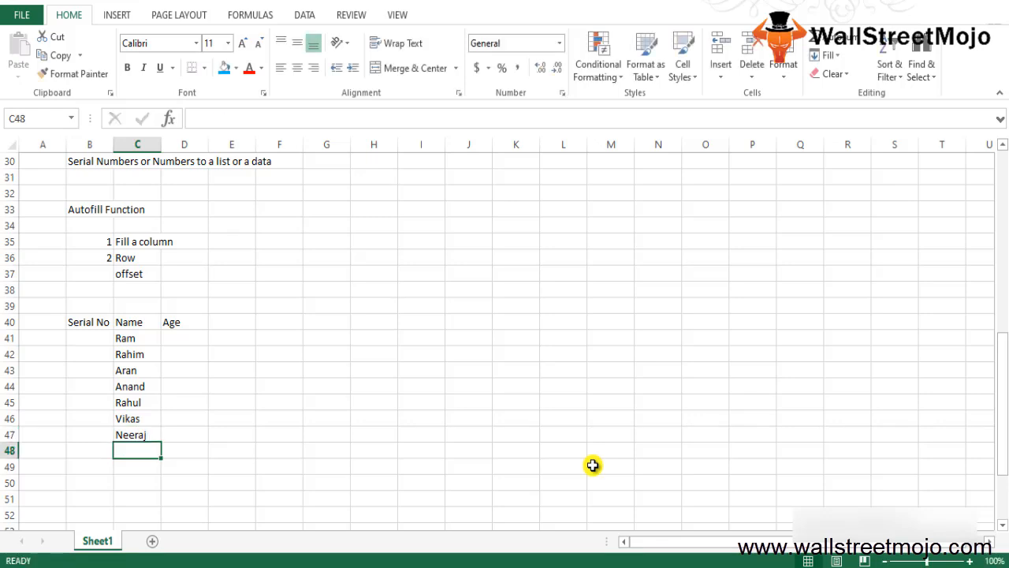
type("Gurpreet")
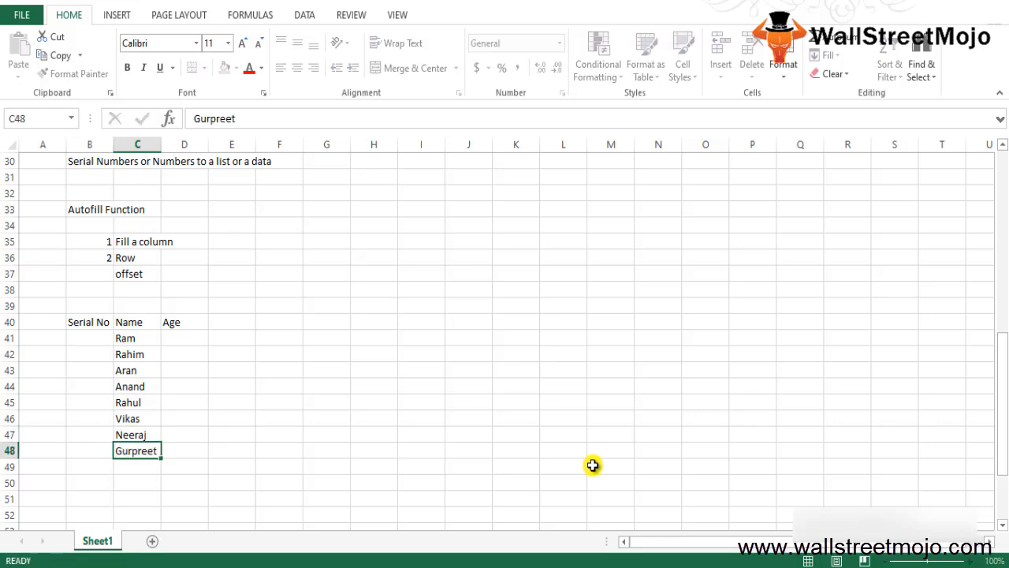
type("Kulw")
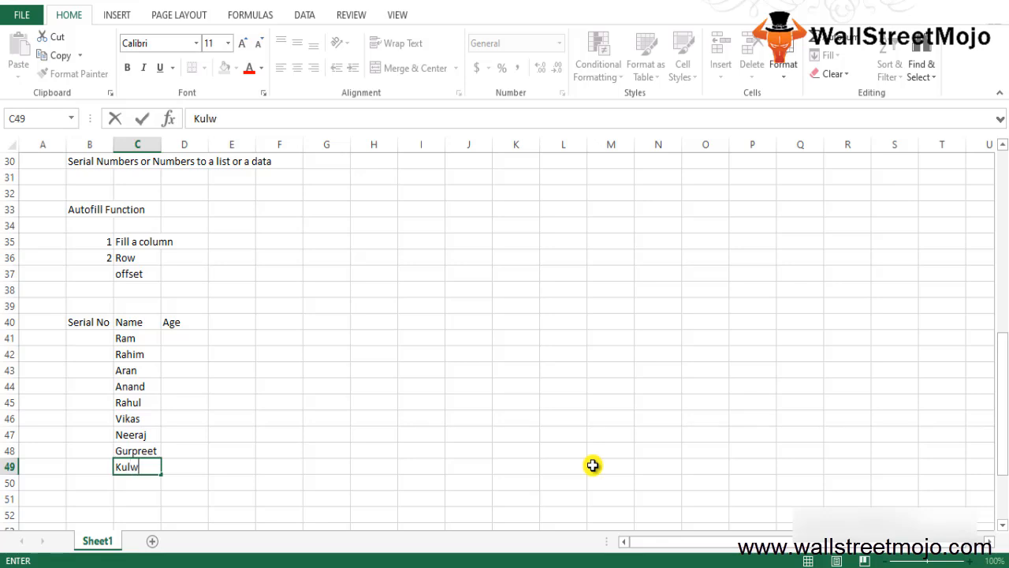
key("Enter")
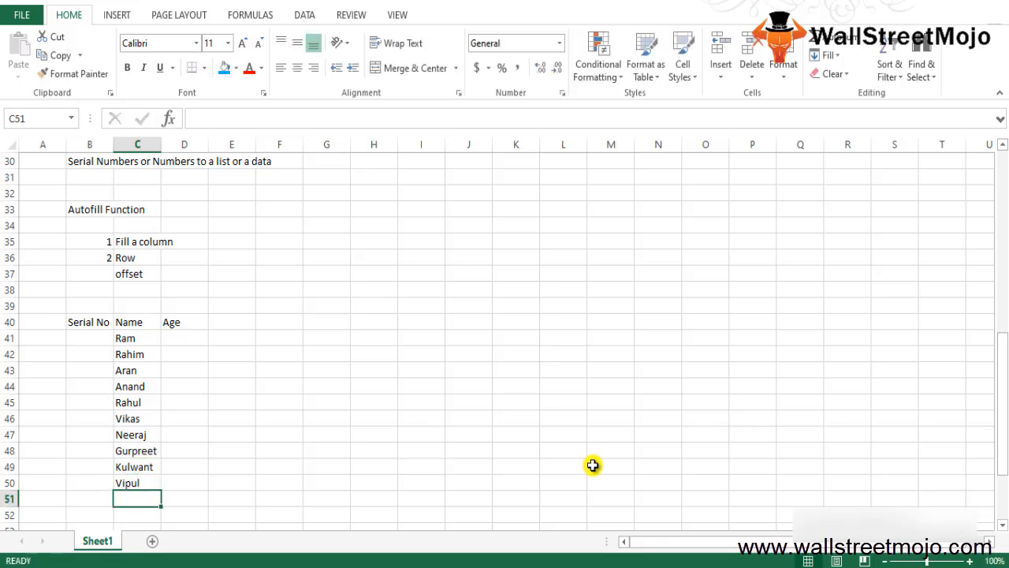
- Enter the ages 35, 36, 25, 26, 30, 31, 28, 29, 27, 26 down the Age column D41:D50
left_click(183, 338)
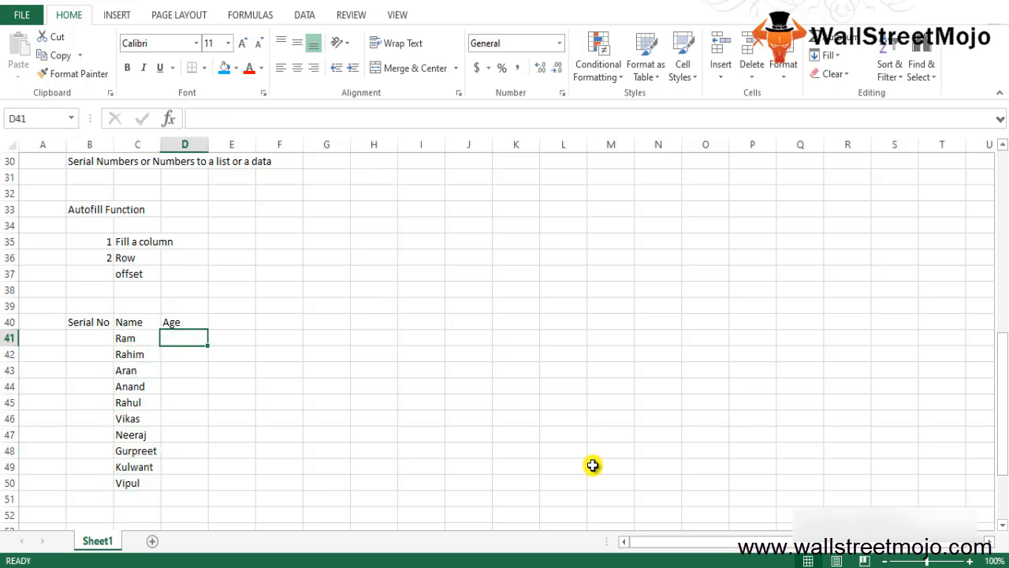
type("36")
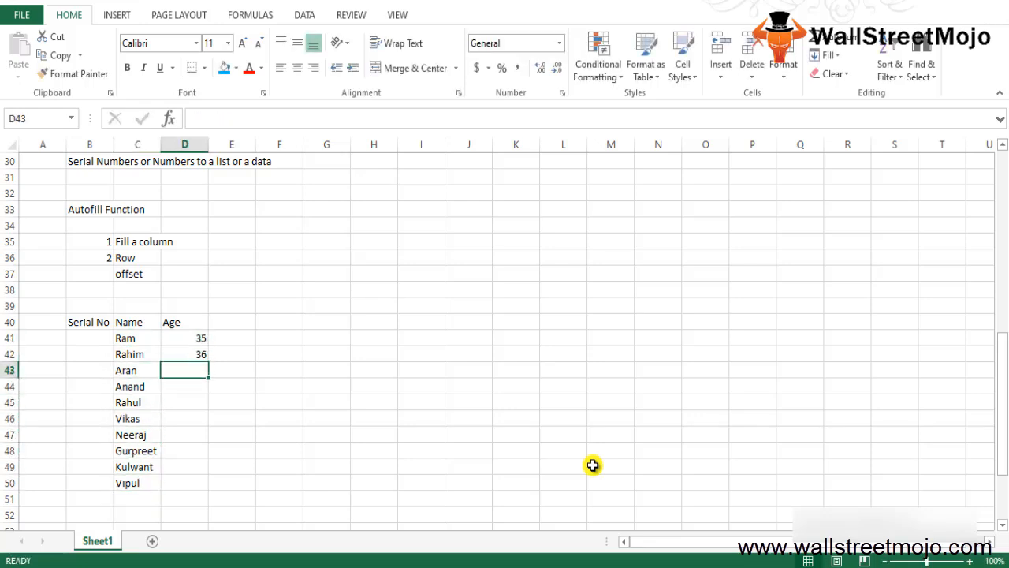
type("25")
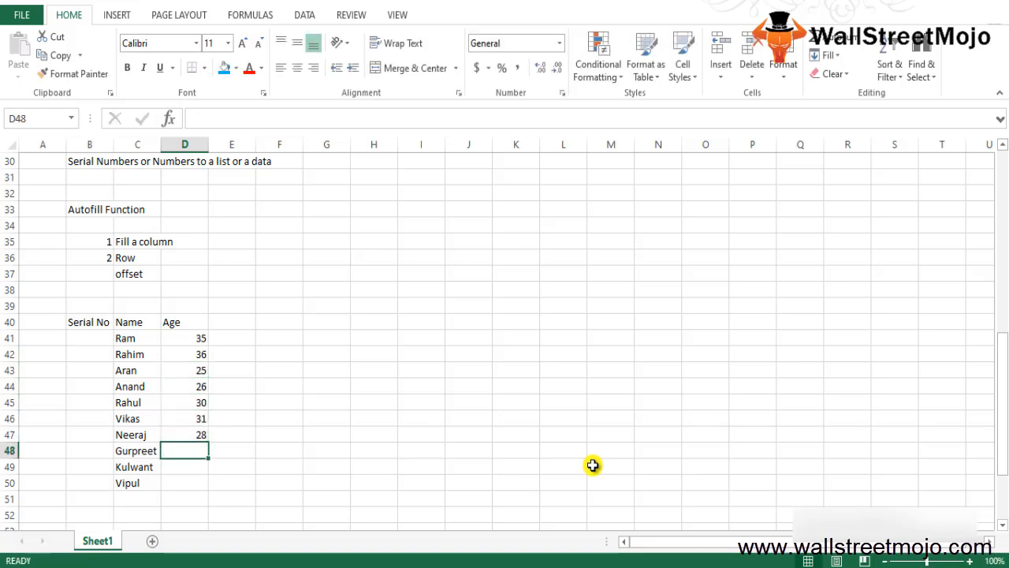
type("26")
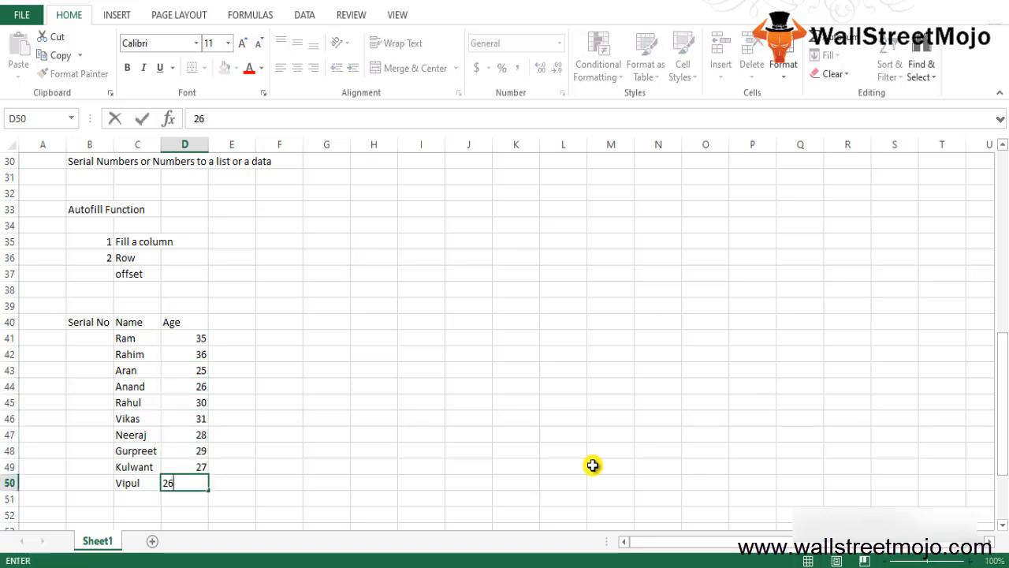
key("Enter")
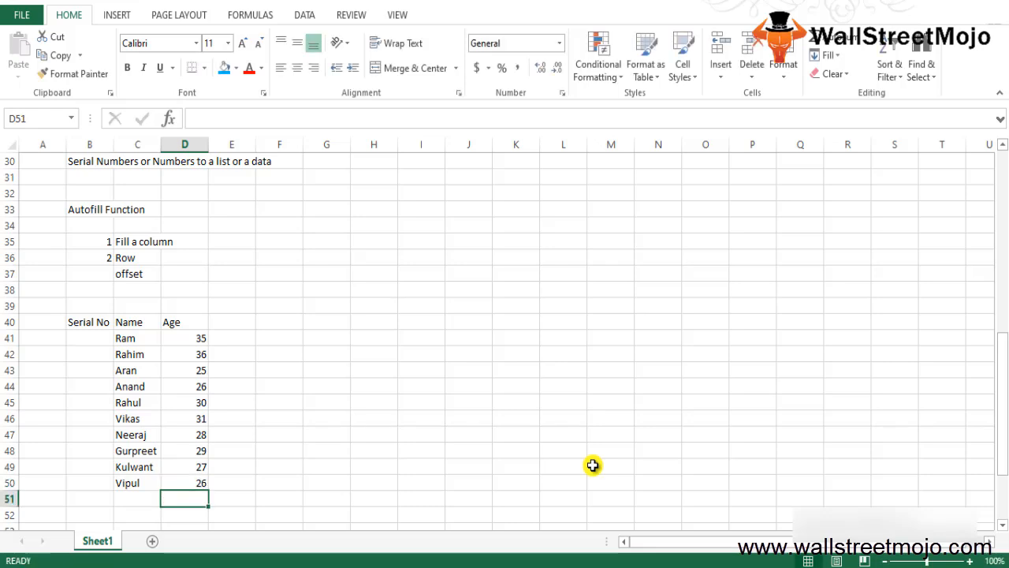
scroll("down", 3)
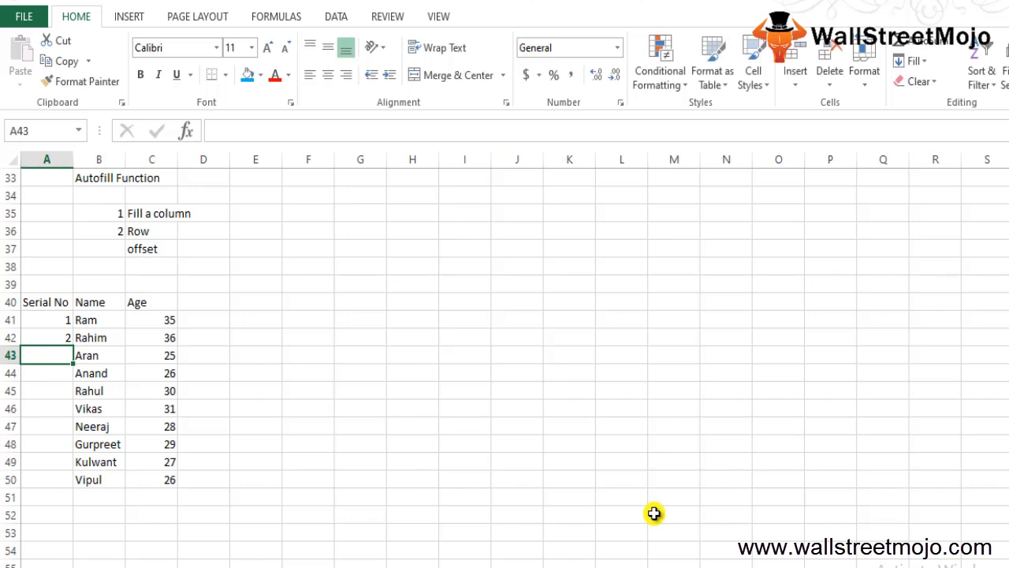
- Select the 1 and 2 in A41:A42 and drag the fill handle down to row 50, then clear the numbers
left_click(46, 318)
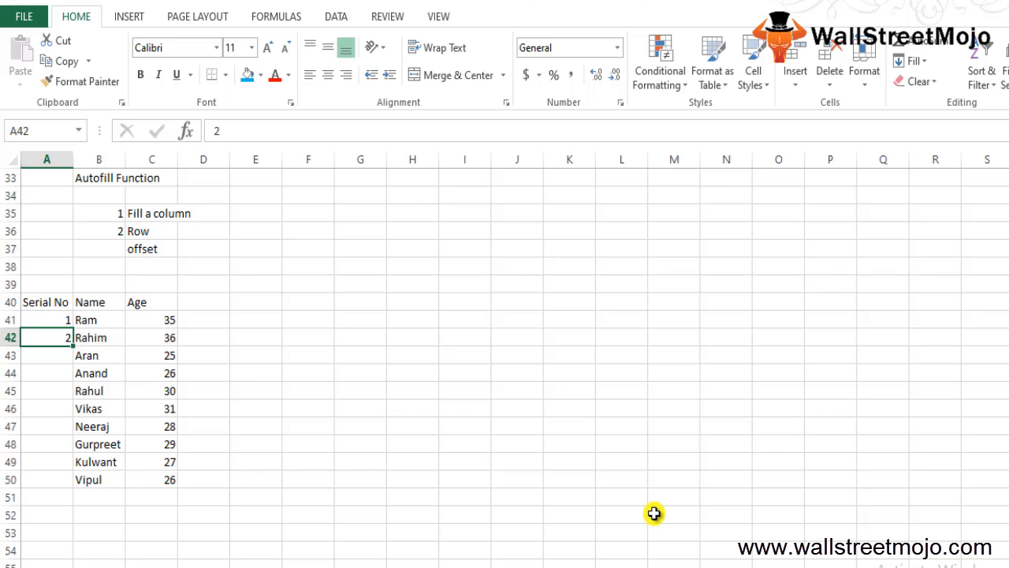
mouse_move(82, 361)
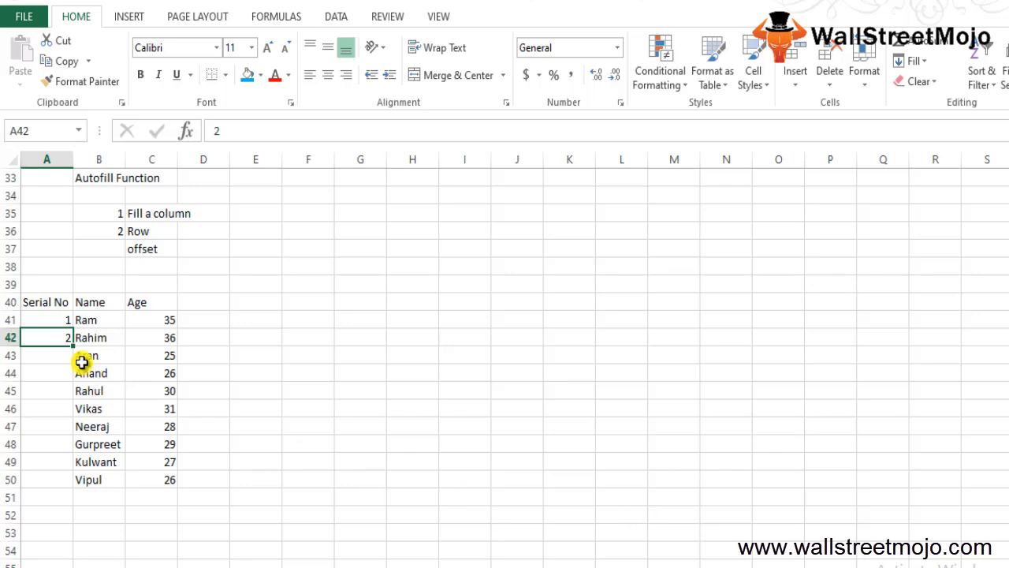
left_click(47, 319)
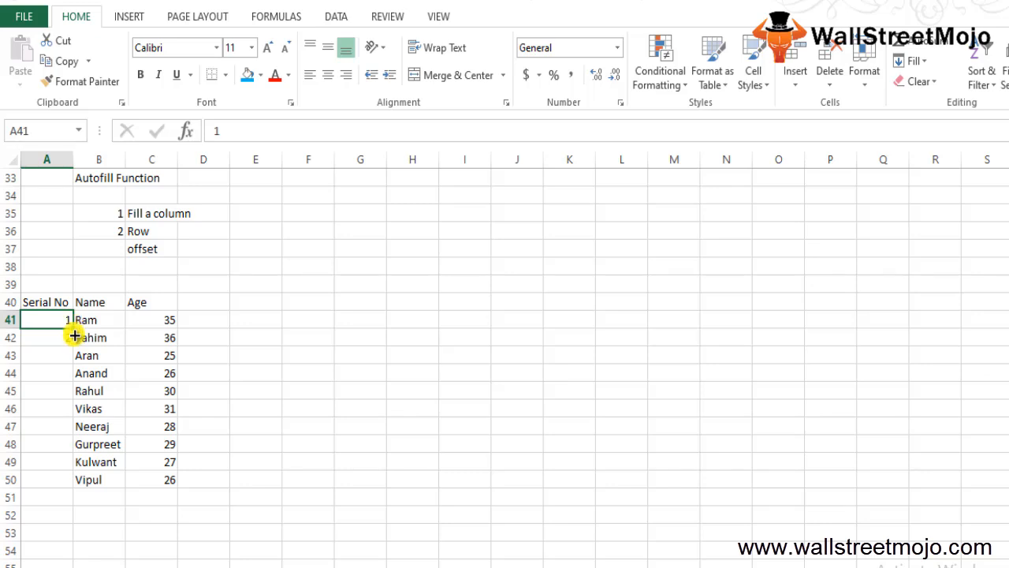
left_click_drag(66, 318, 69, 480)
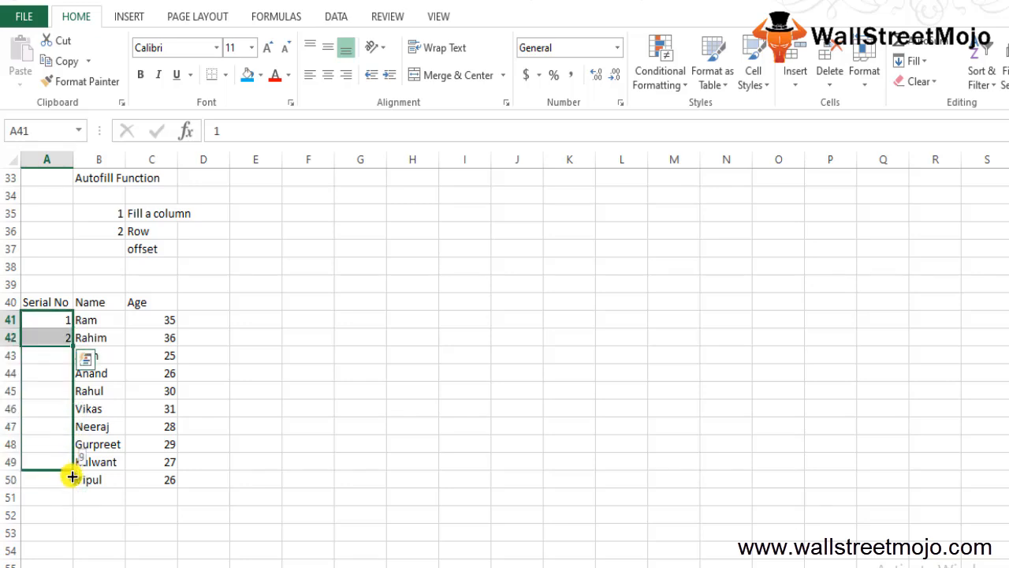
left_click_drag(66, 337, 71, 480)
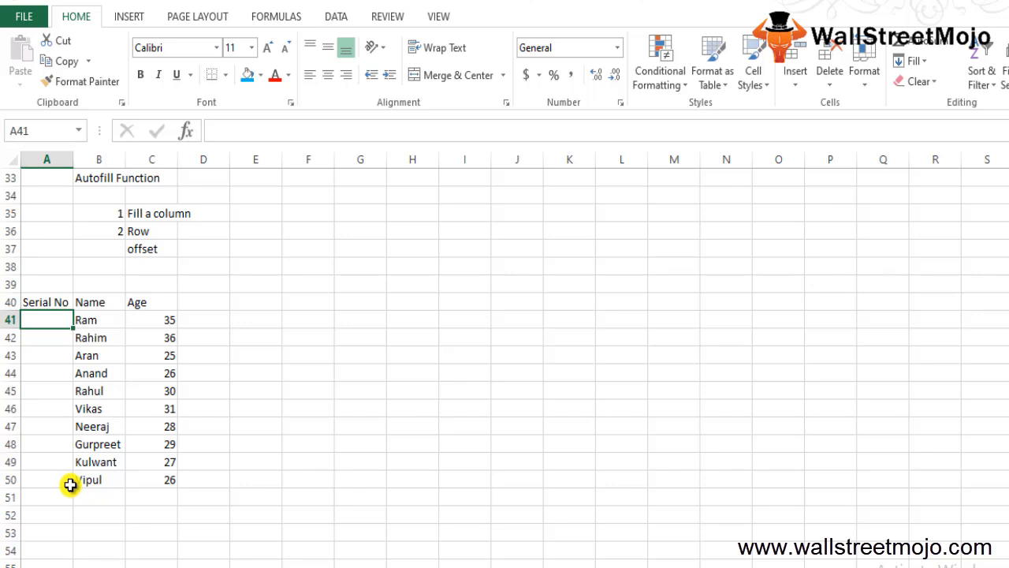
- Enter =ROW() in A41 so Ram's Serial No shows 41
type("=r")
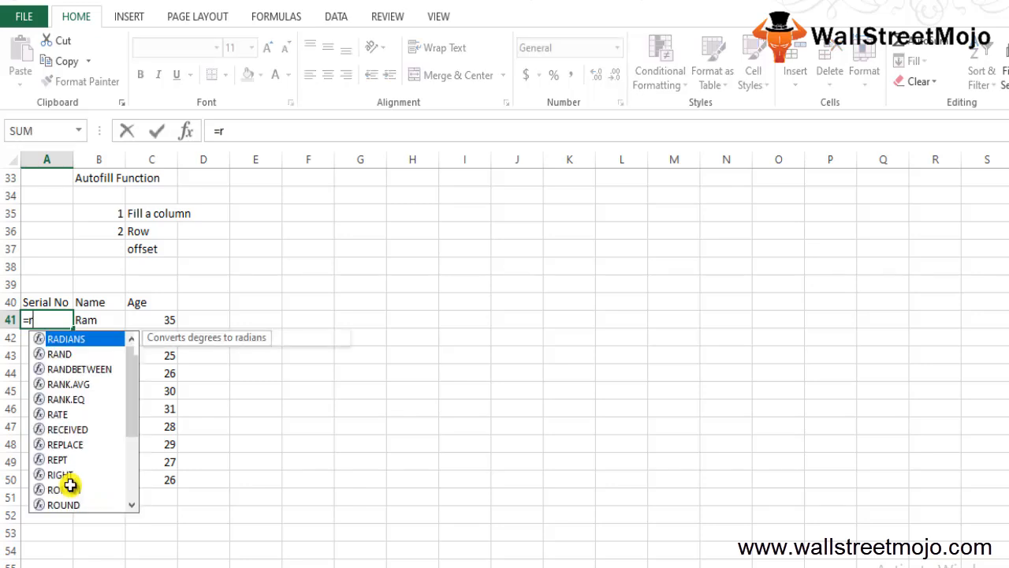
type("ow")
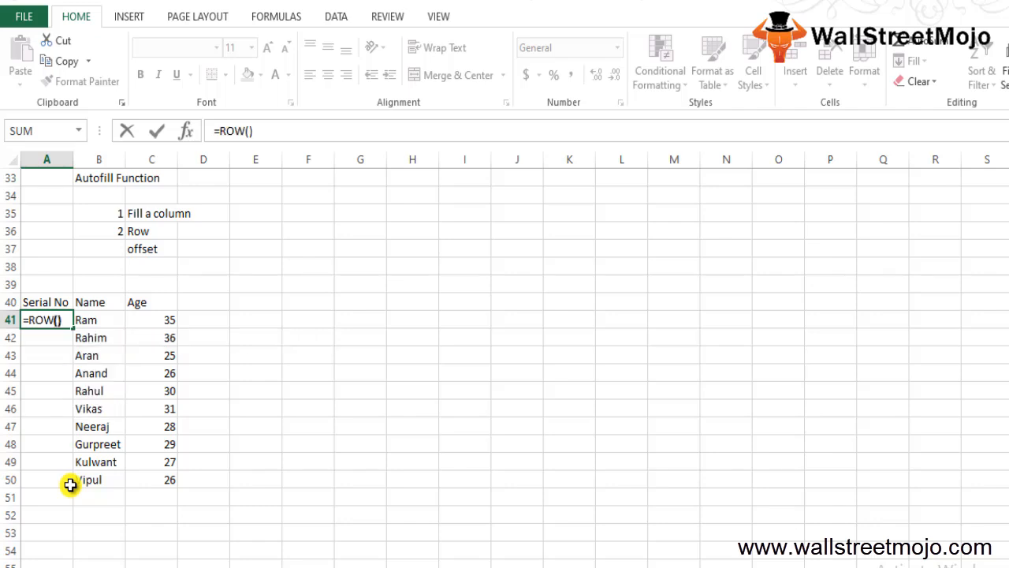
key("Enter")
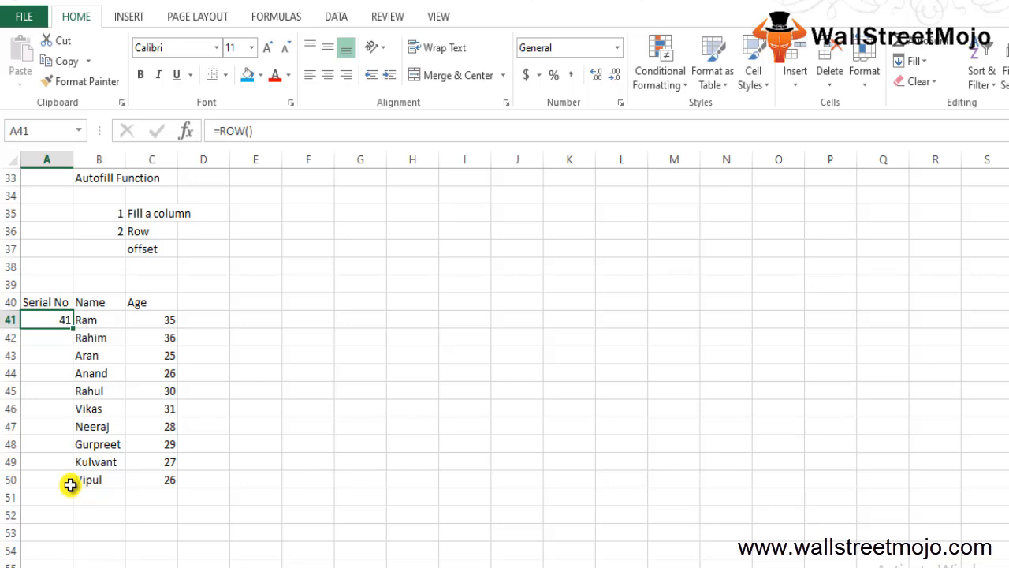
left_click(45, 338)
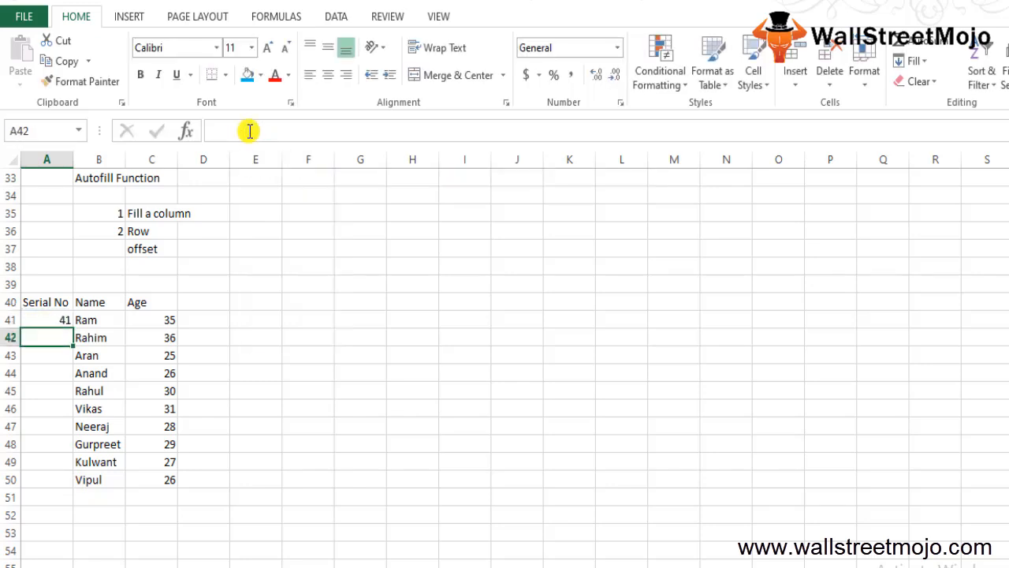
- Change A41 to =ROW(A1) and fill it down to A50 so Serial No runs 1 to 10
type("=ROW(A41)")
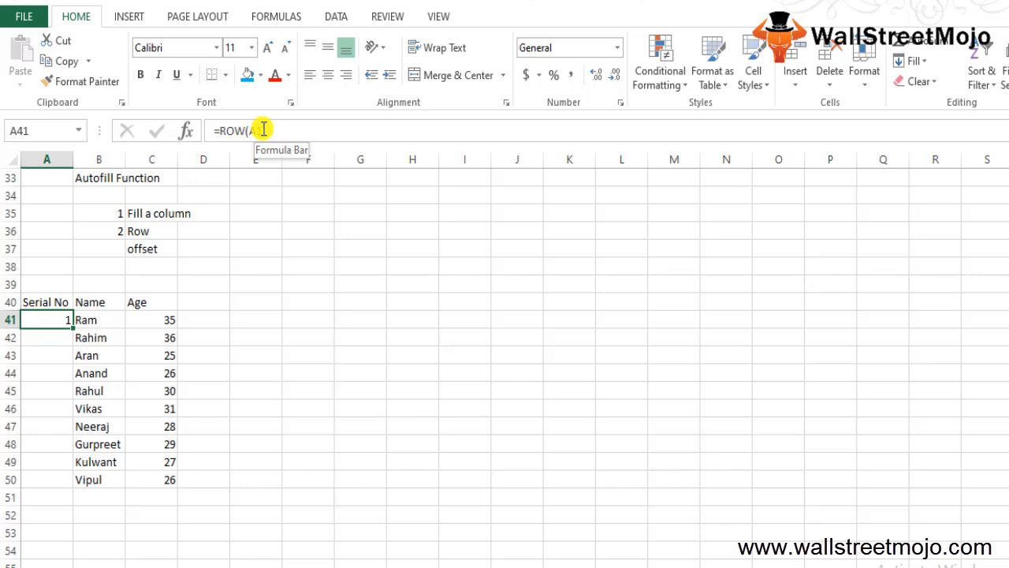
type("1)")
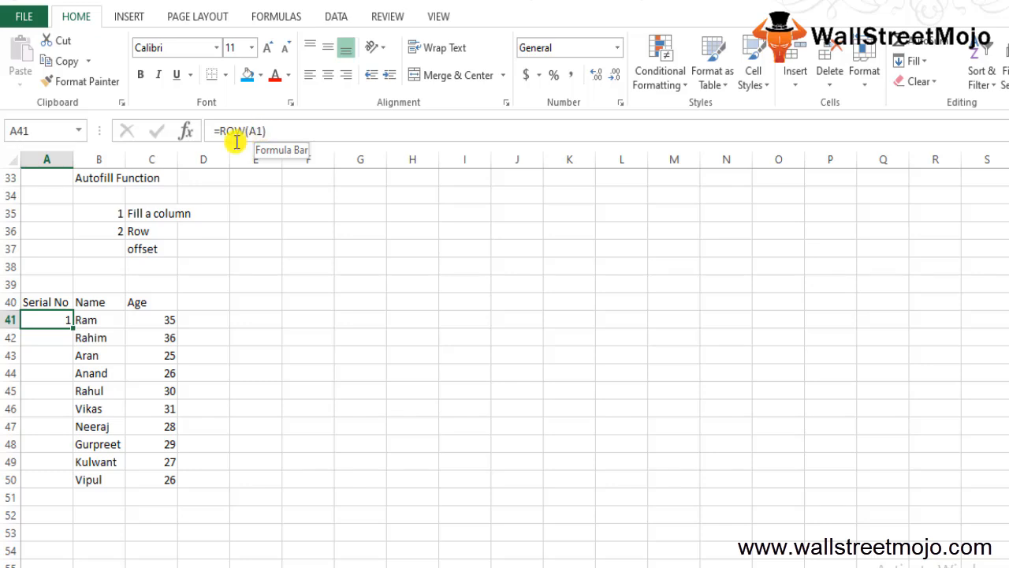
mouse_move(72, 331)
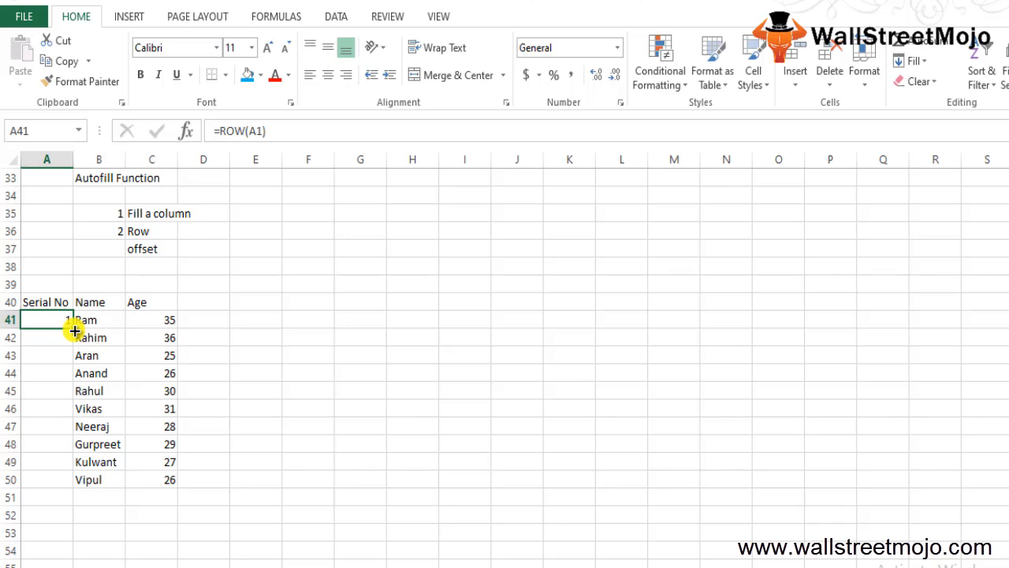
left_click_drag(71, 319, 71, 386)
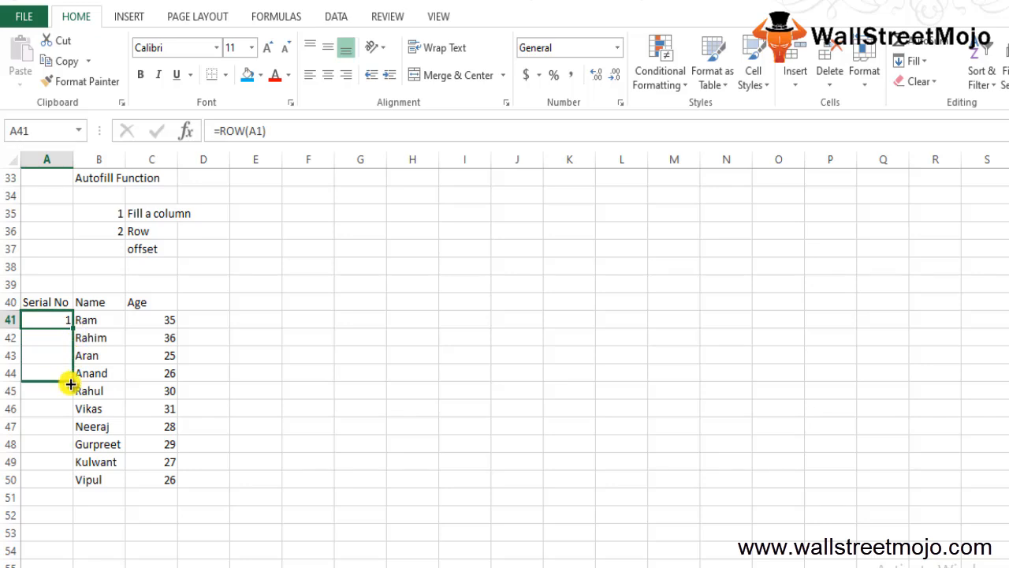
left_click_drag(48, 318, 47, 480)
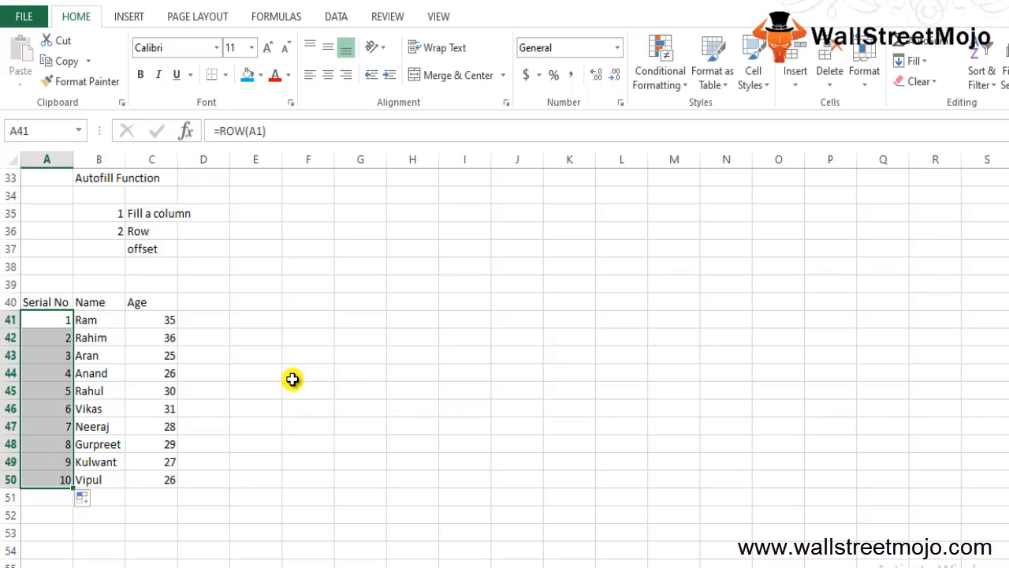
left_click(45, 391)
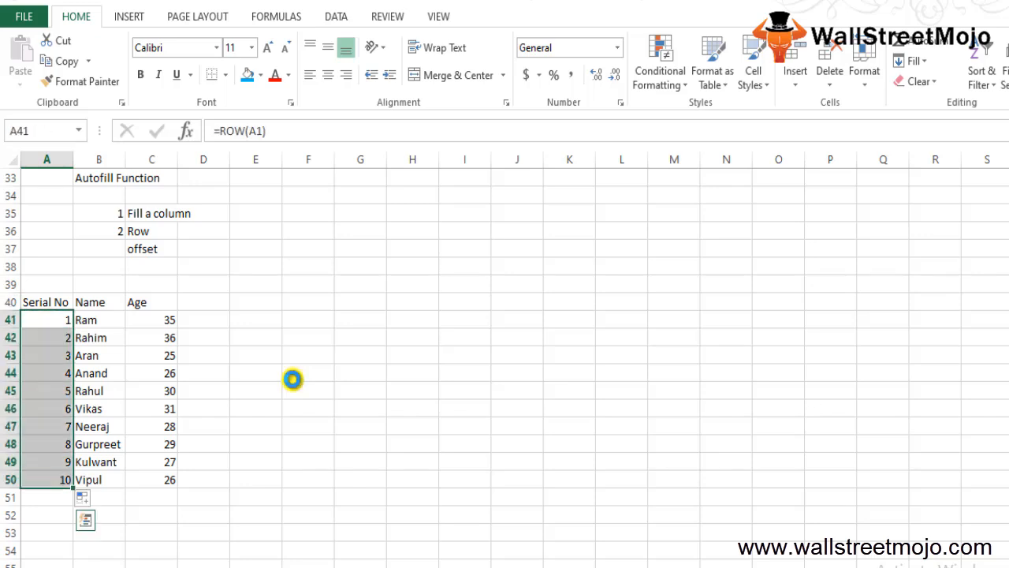
key("Delete")
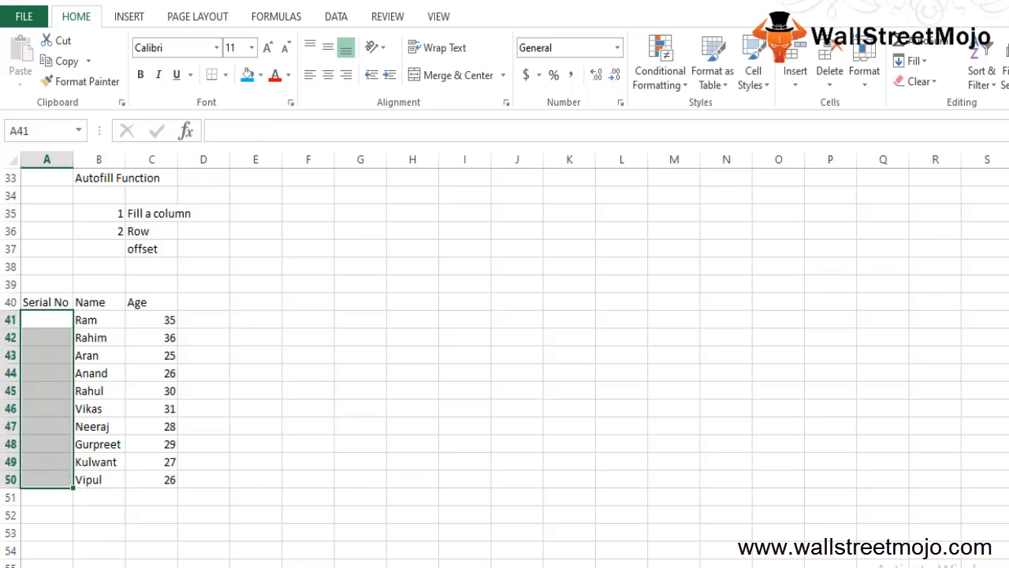
left_click(527, 463)
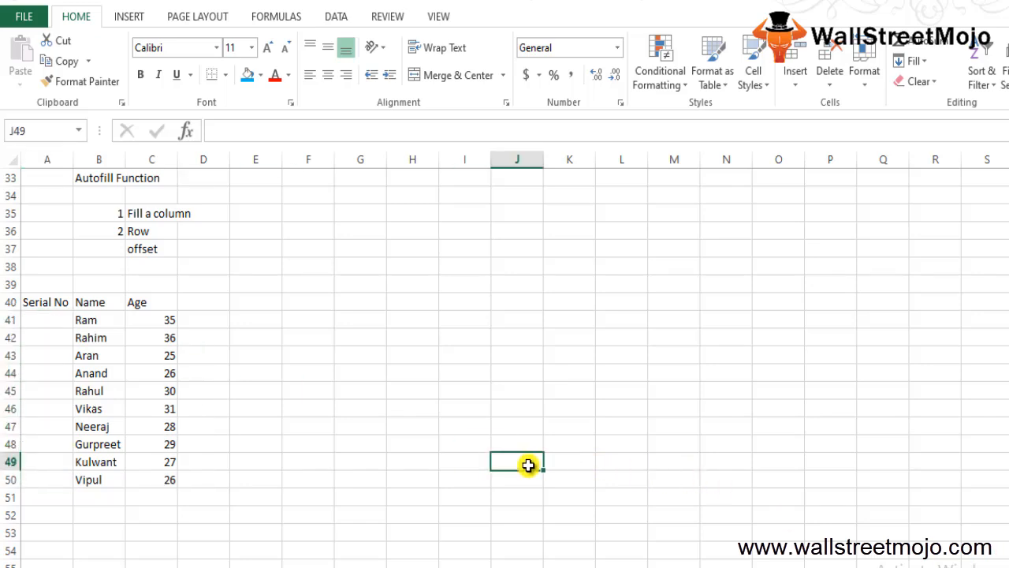
mouse_move(398, 463)
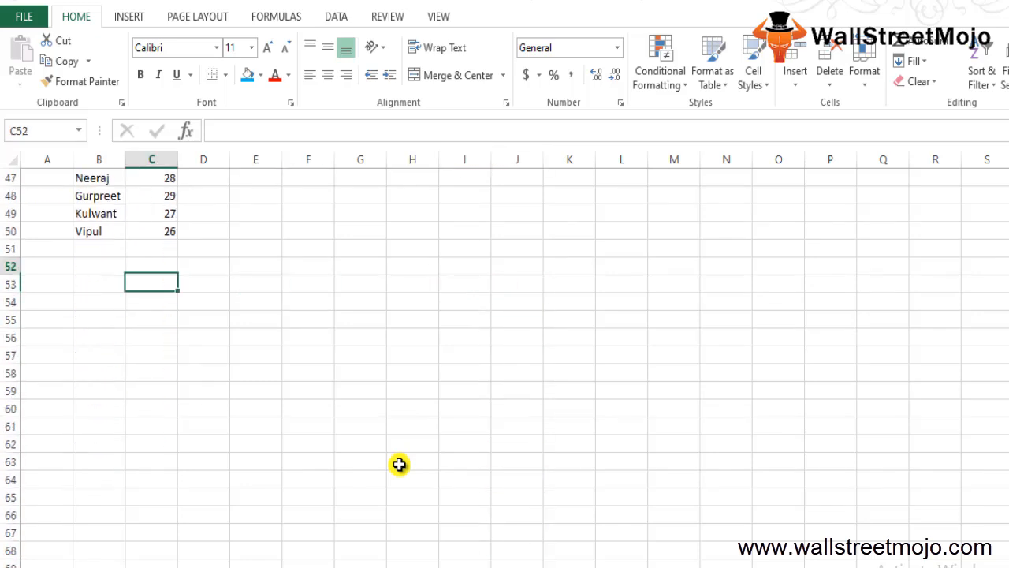
left_click(98, 213)
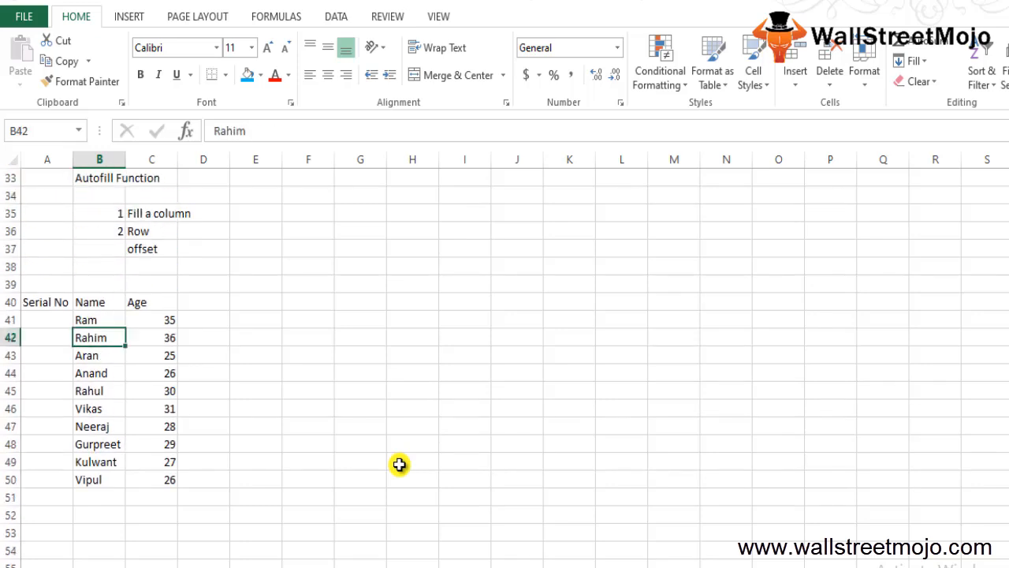
left_click(46, 337)
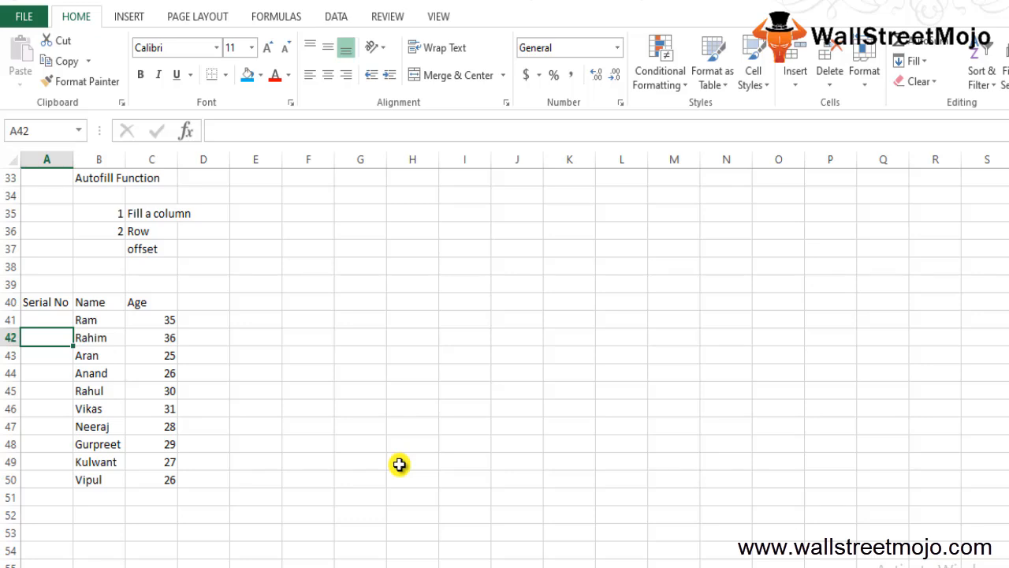
left_click(44, 319)
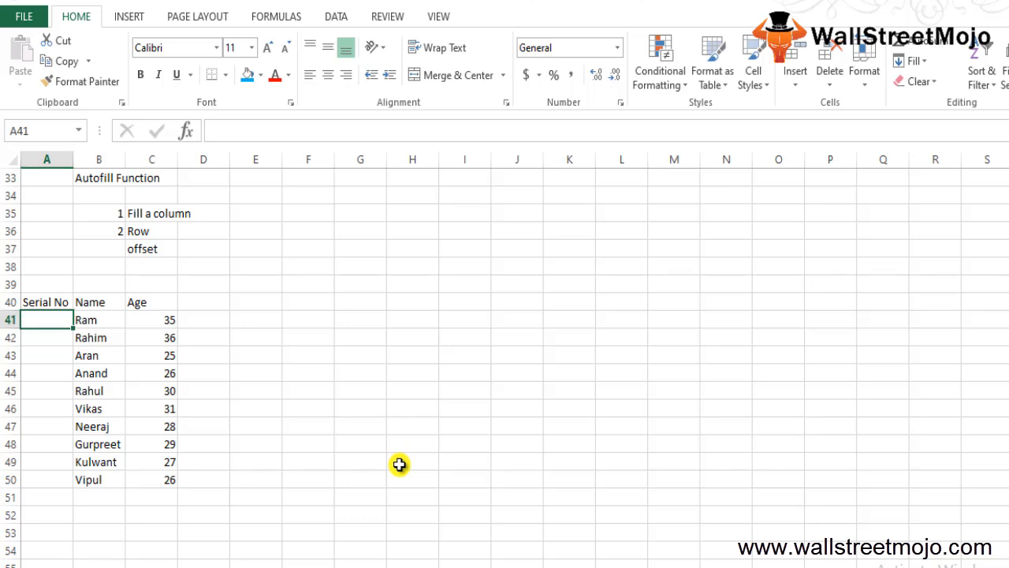
type("=off")
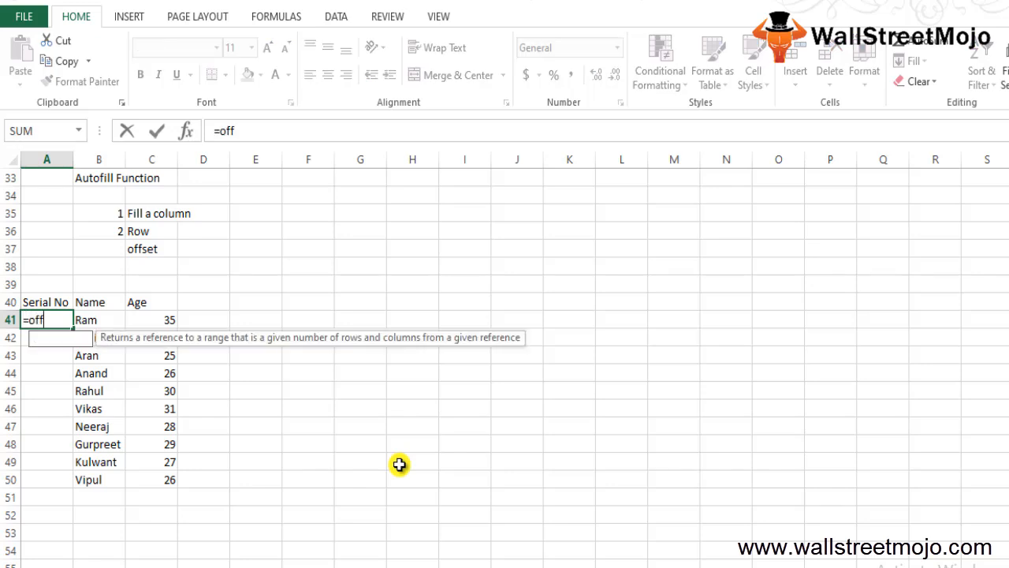
type("s")
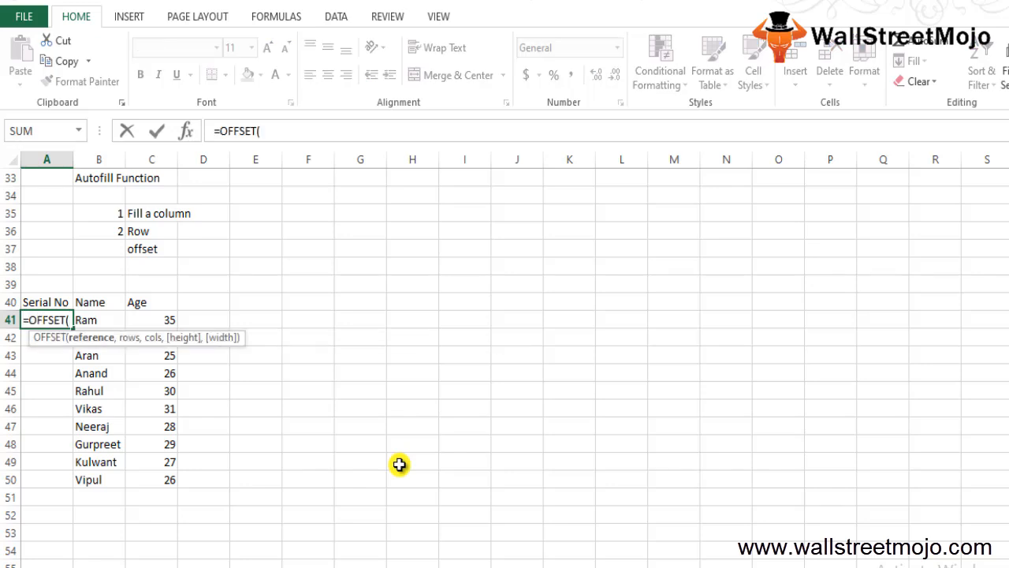
type("A41,-")
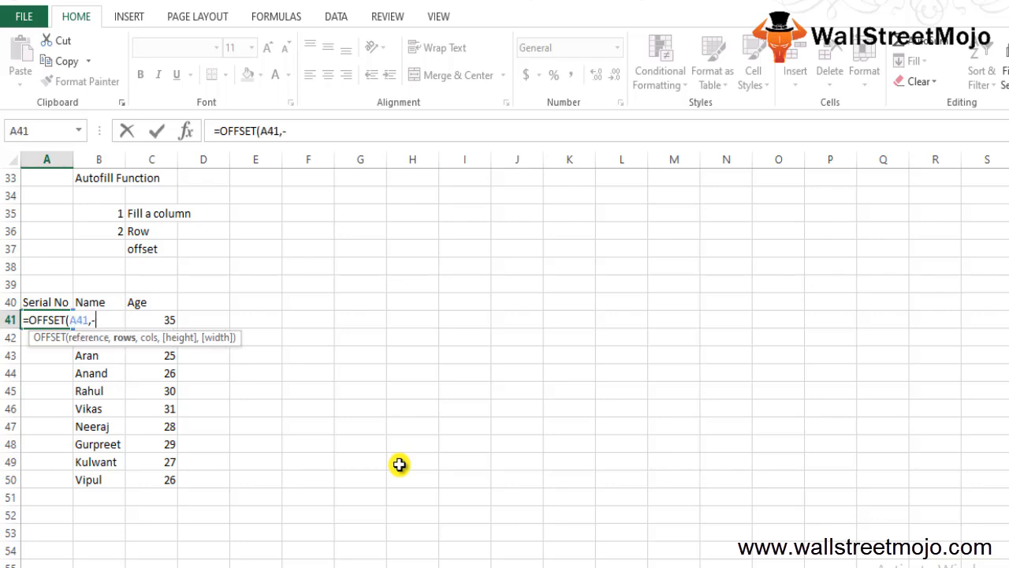
type("1")
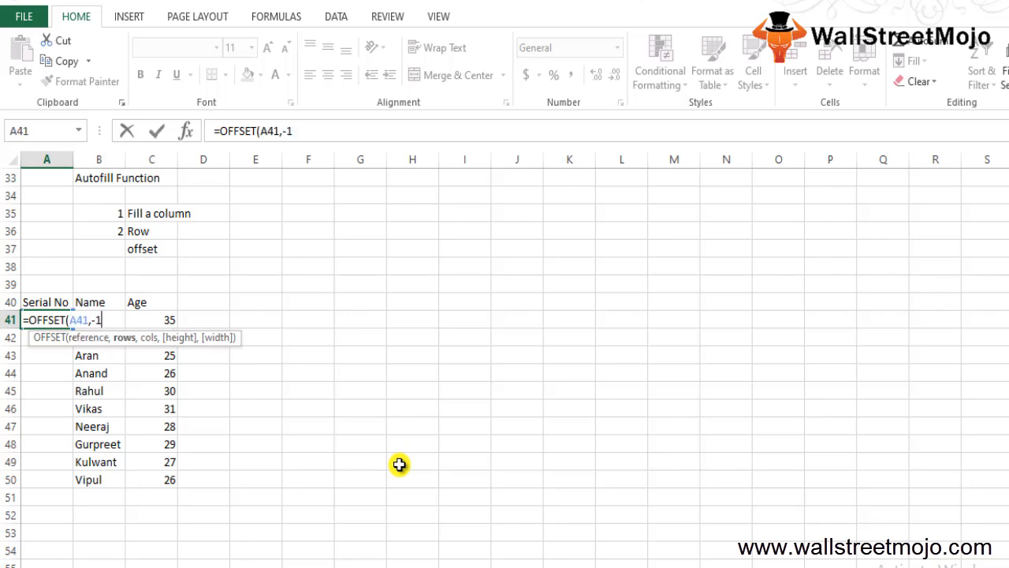
type(",0)+1")
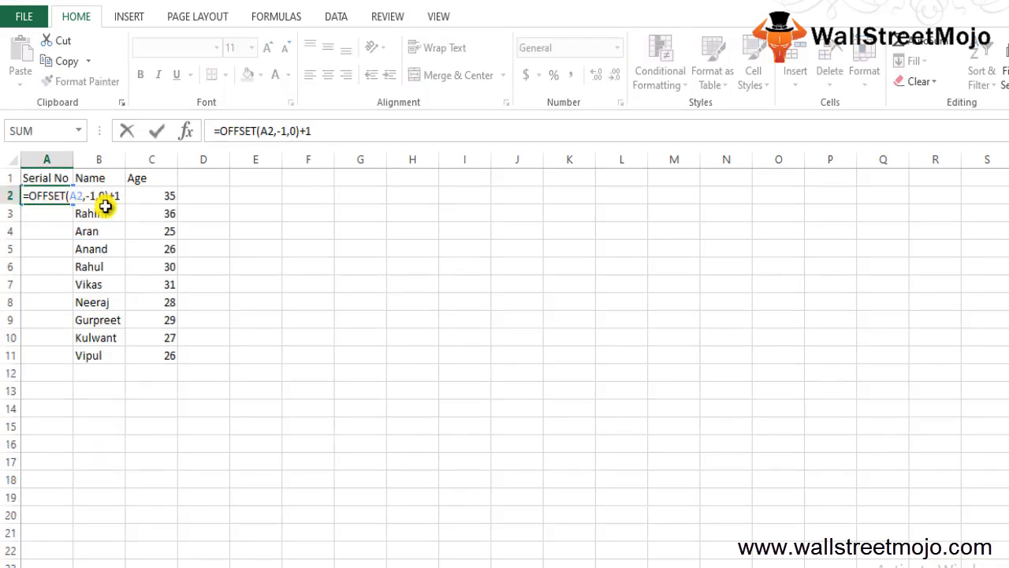
mouse_move(67, 377)
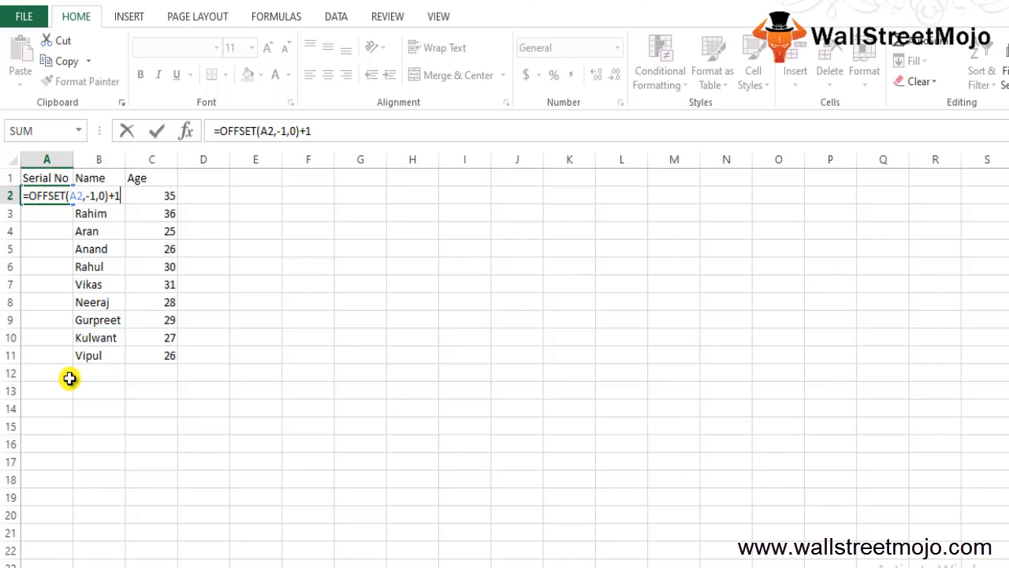
key("Enter")
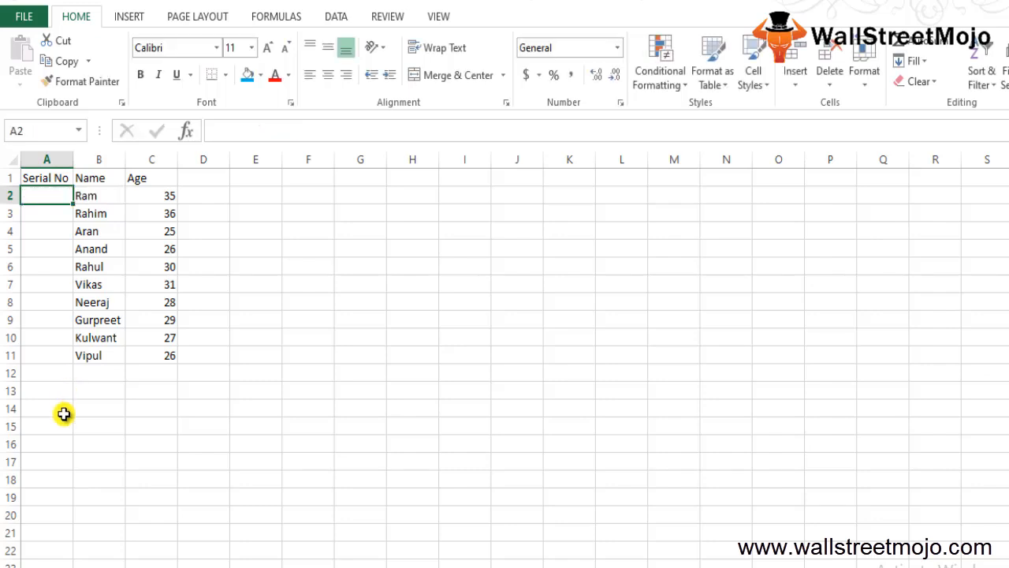
- Enter notes "1. Auto Numbering" in B13 and "2. Check for Auto Fill option enabled" in B14
left_click(98, 391)
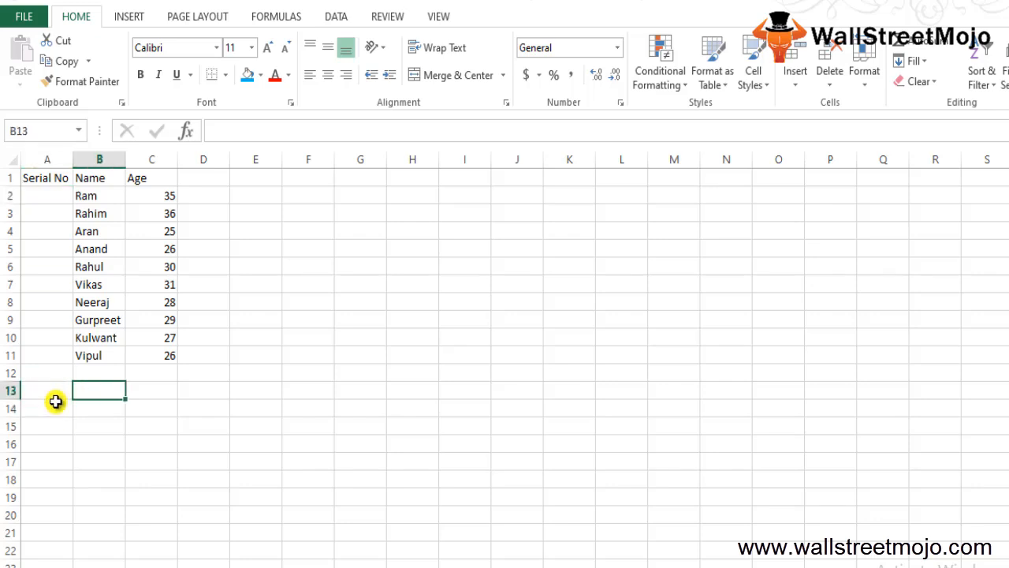
type("1.")
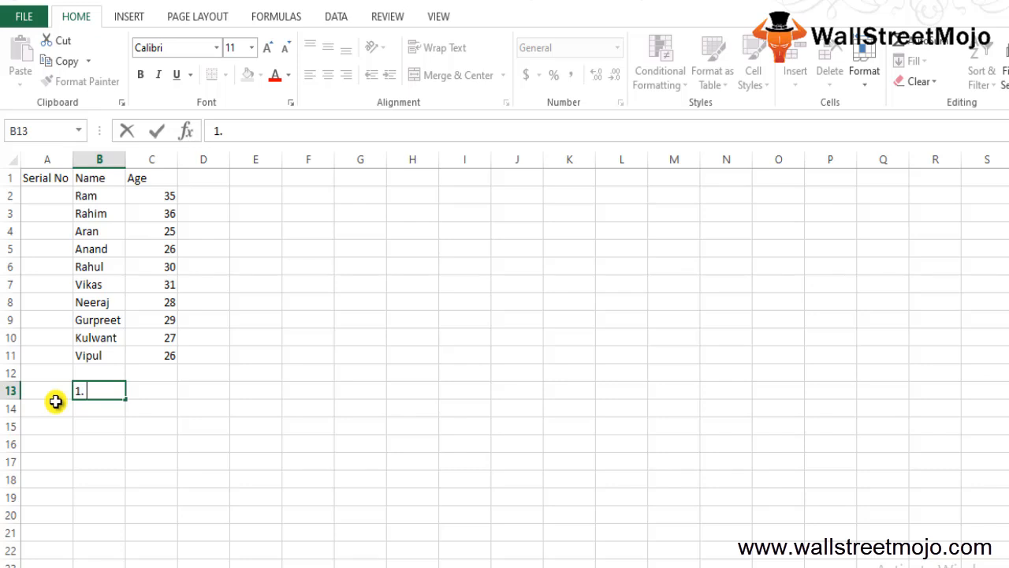
type("A")
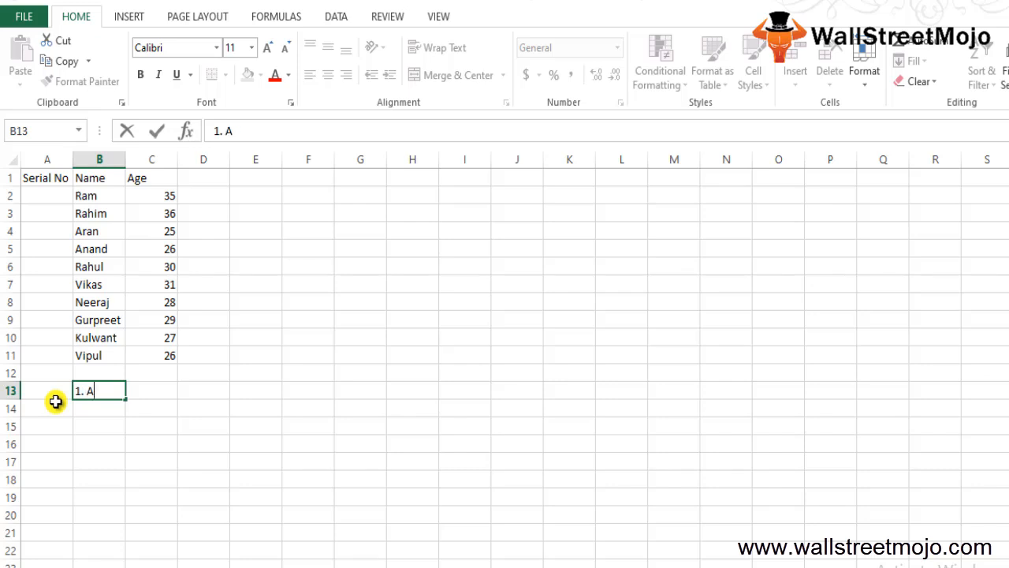
type("uto Numbering")
left_click(100, 409)
type("2.")
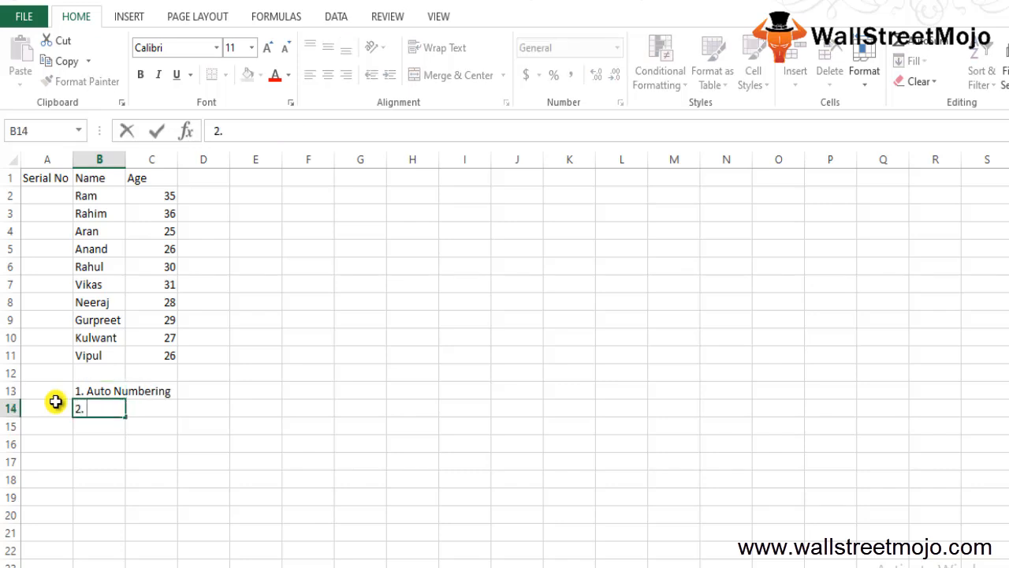
type("Check for Au")
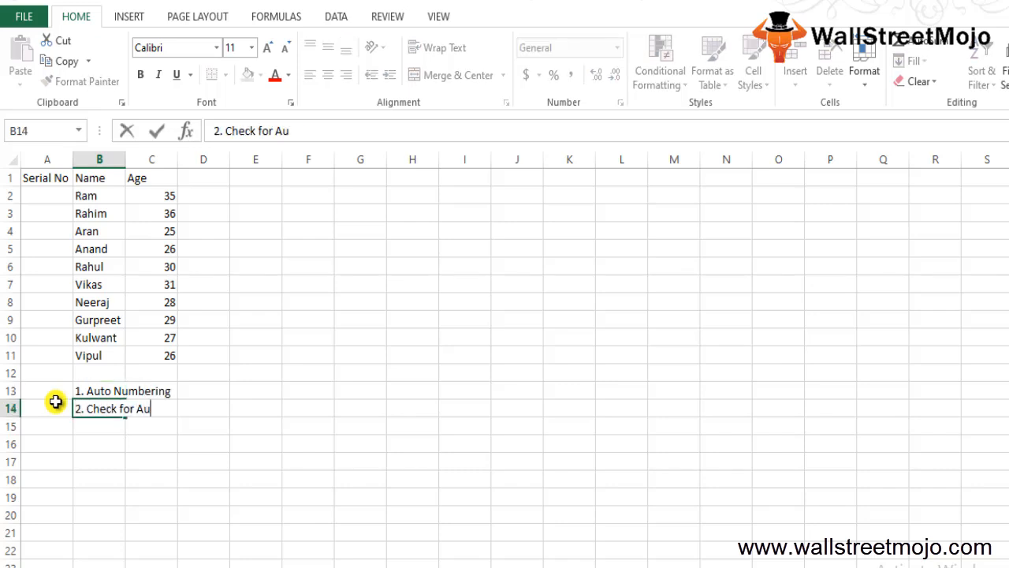
type("to Fill o")
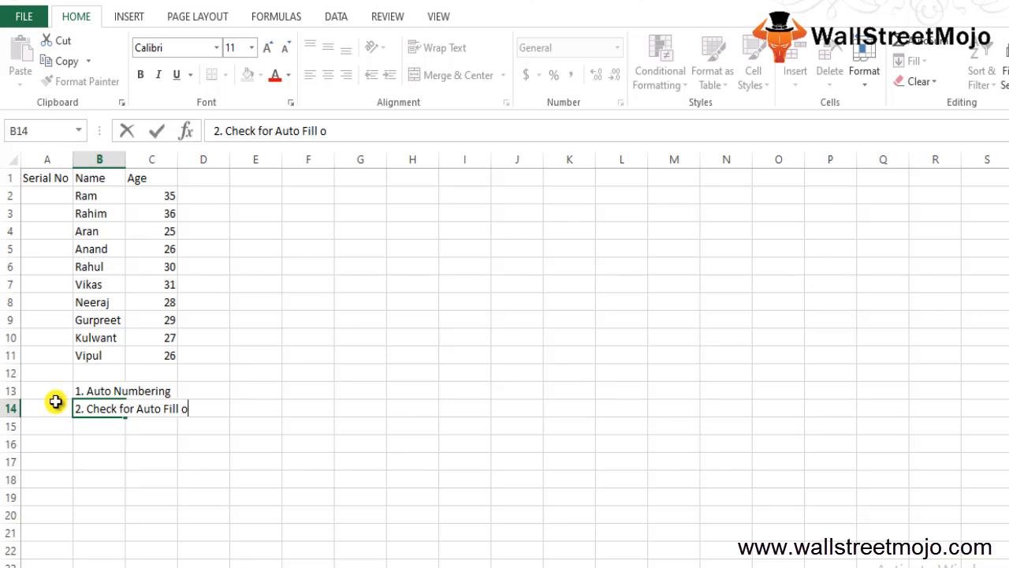
type("ption chek")
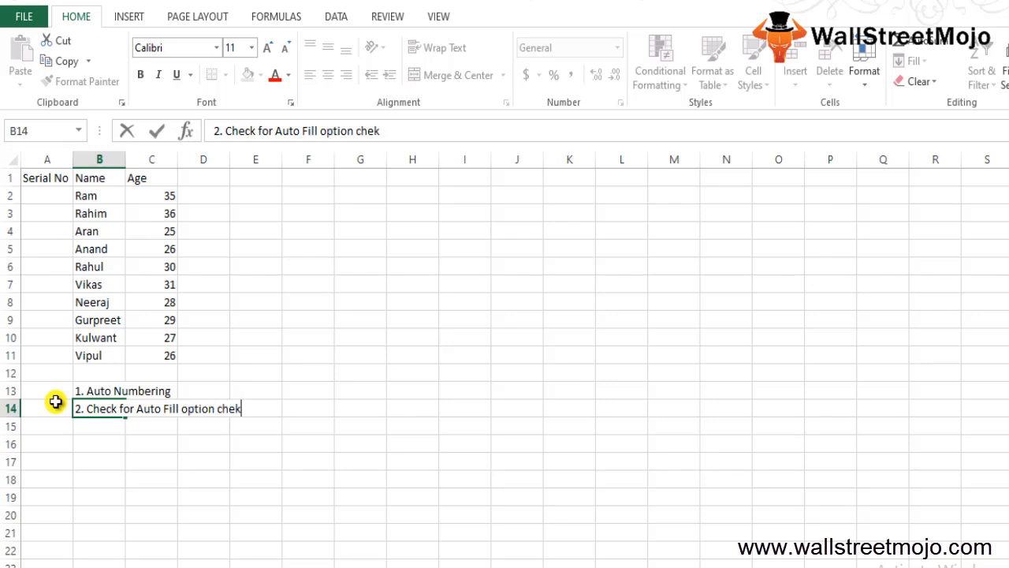
key("Enter")
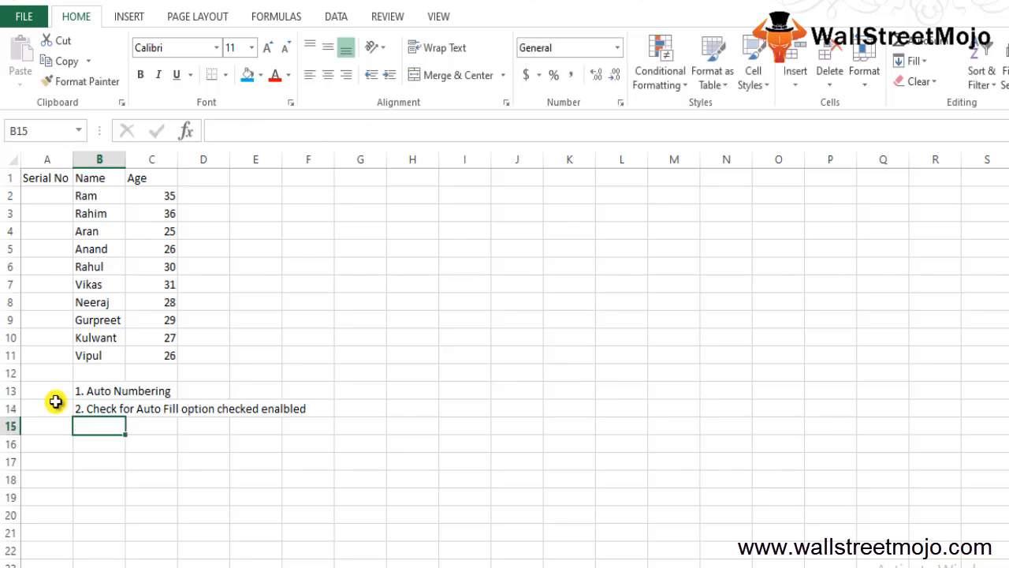
- Enter note 3 in B15 about filling a patterned number series from starting values like 2 or 4
type("3.")
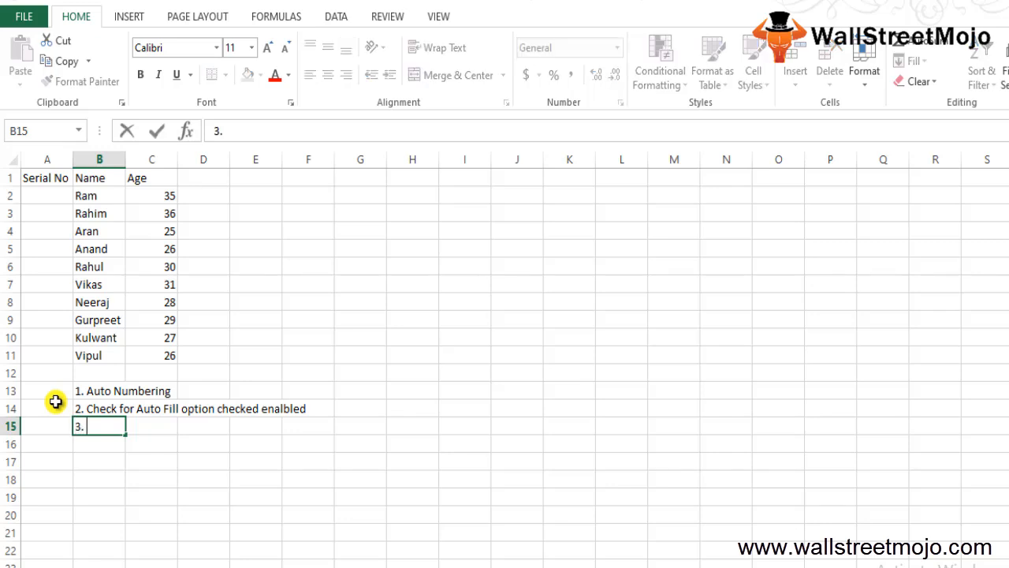
type("When we fill a column wit")
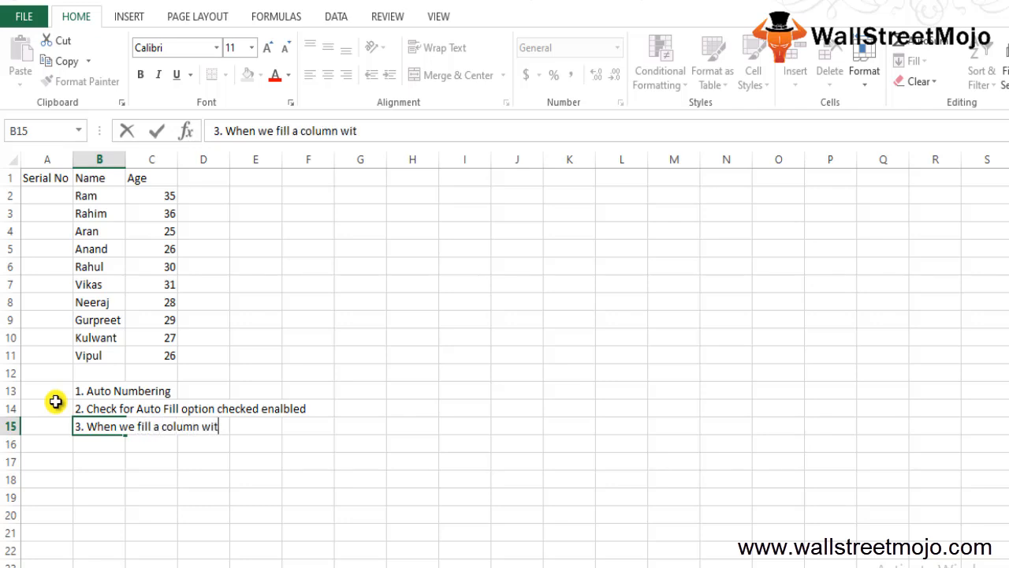
type("h a series")
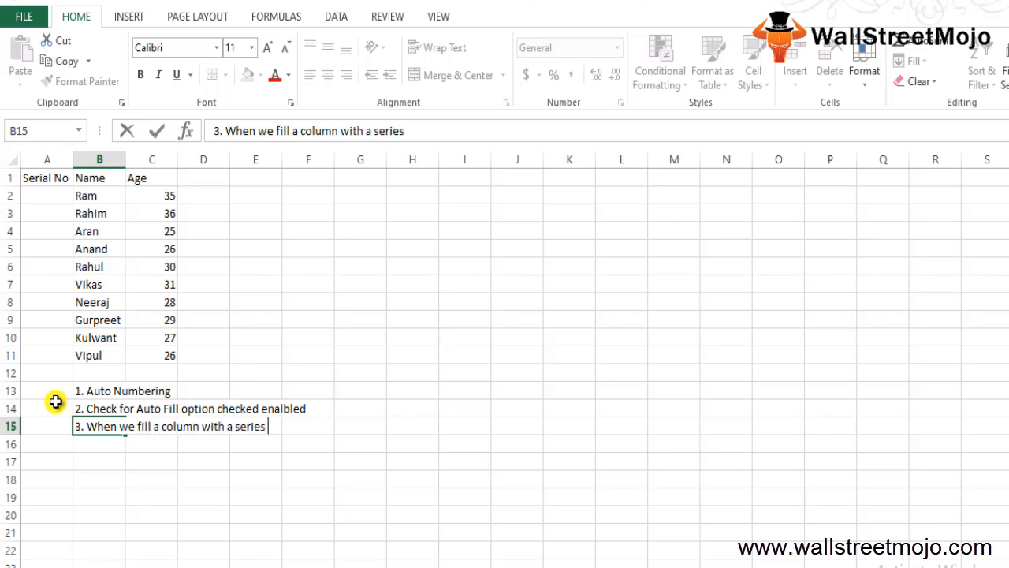
type("of numbers we make a")
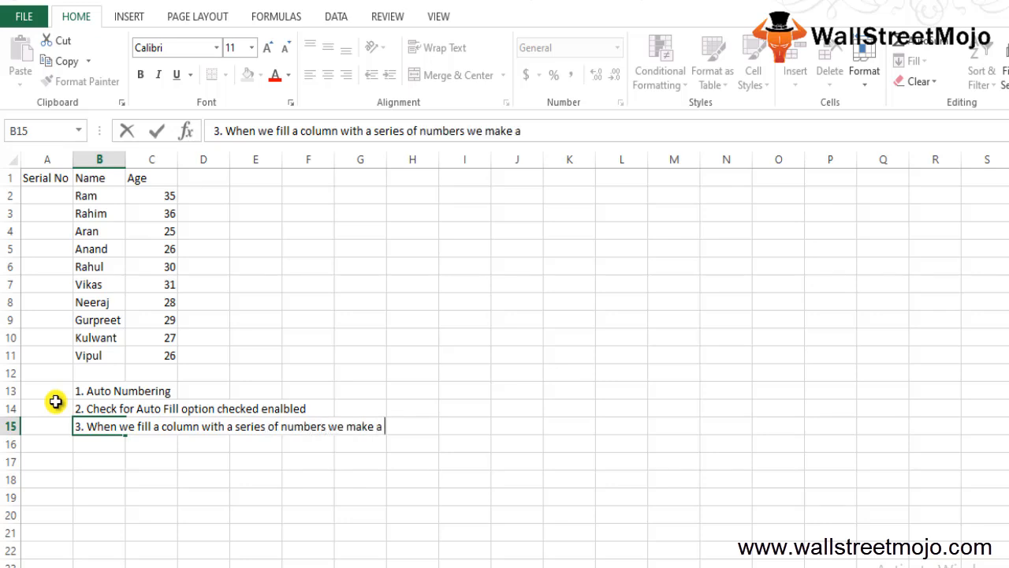
type("pattern we can eiteher use")
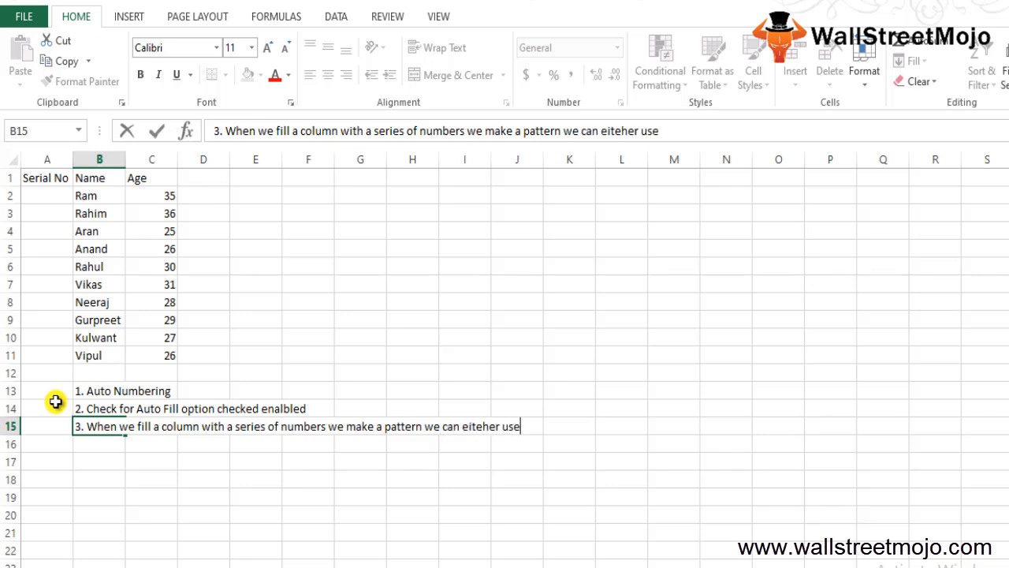
type("the star")
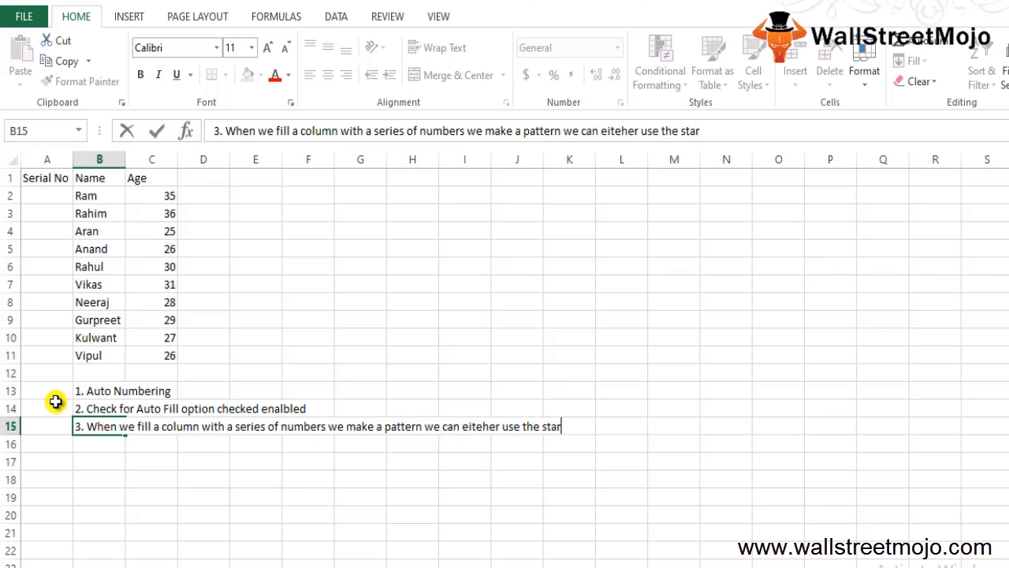
type("ting values")
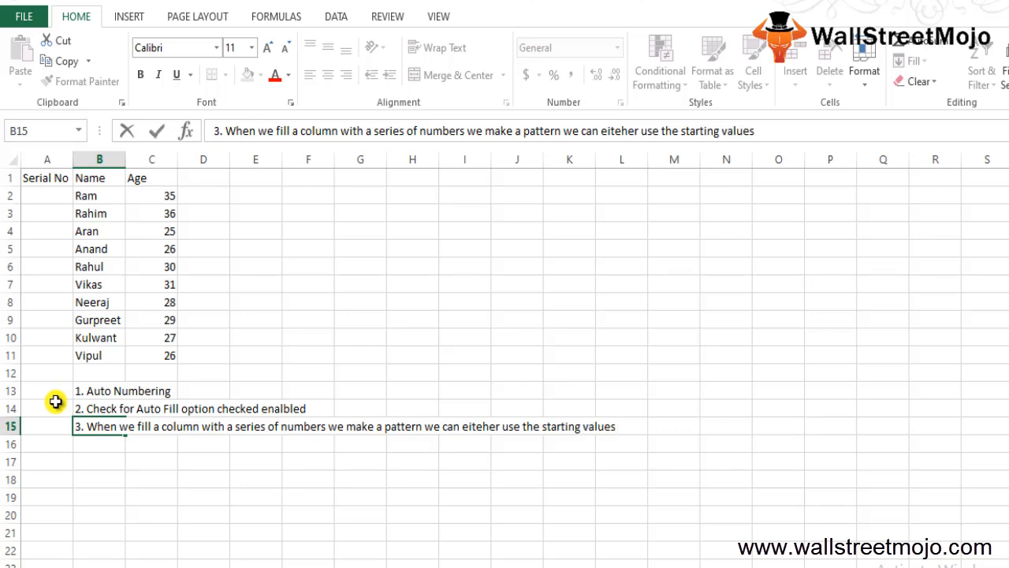
type("2 or 4 to make a")
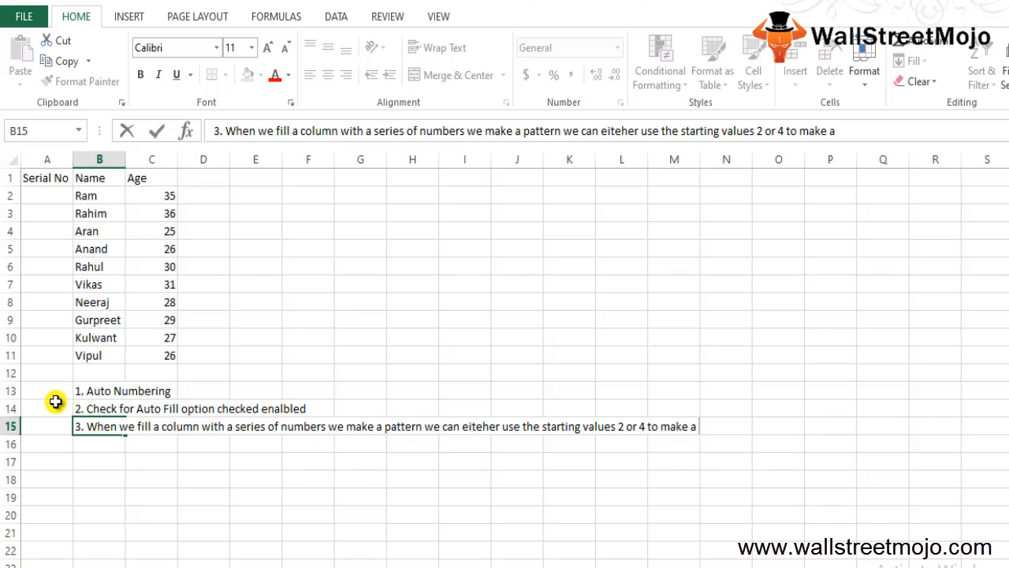
type("n")
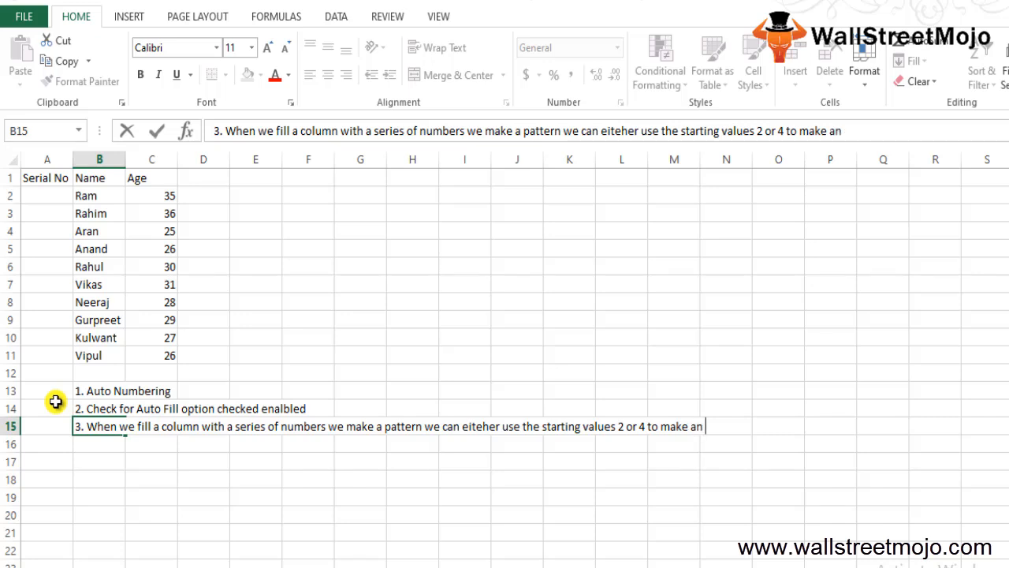
left_click(46, 408)
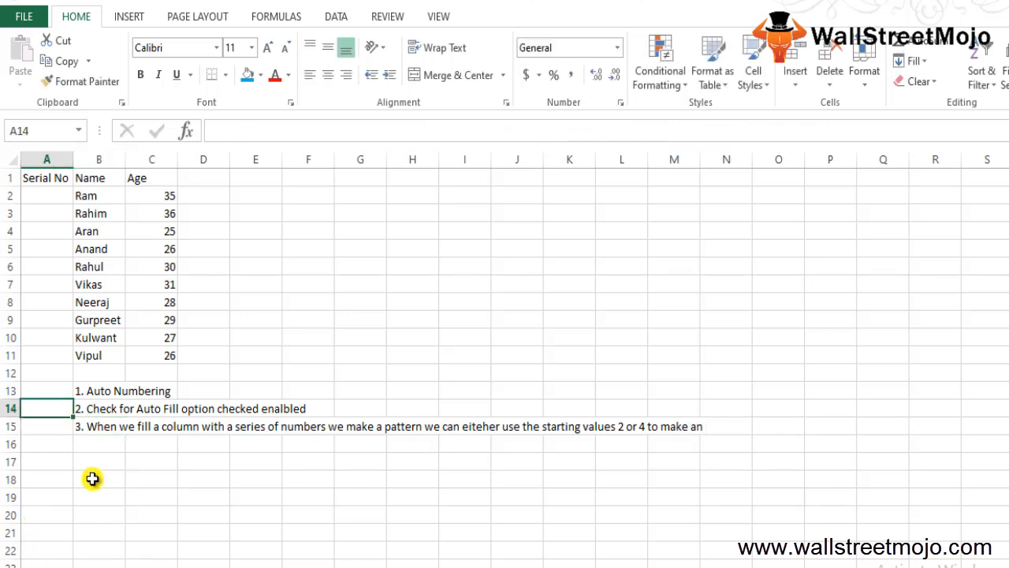
mouse_move(106, 425)
type(" even sequential numberin")
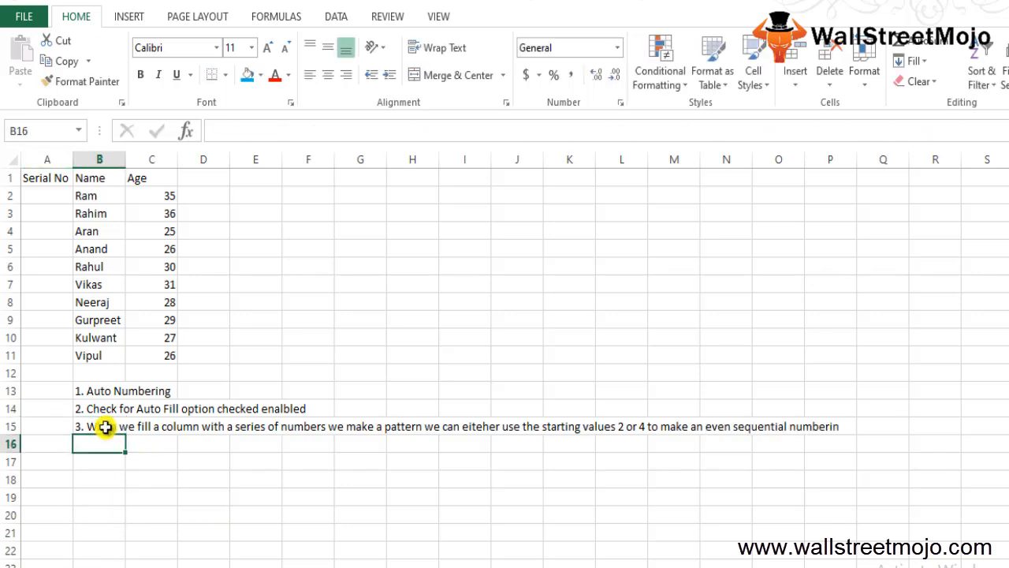
left_click(102, 427)
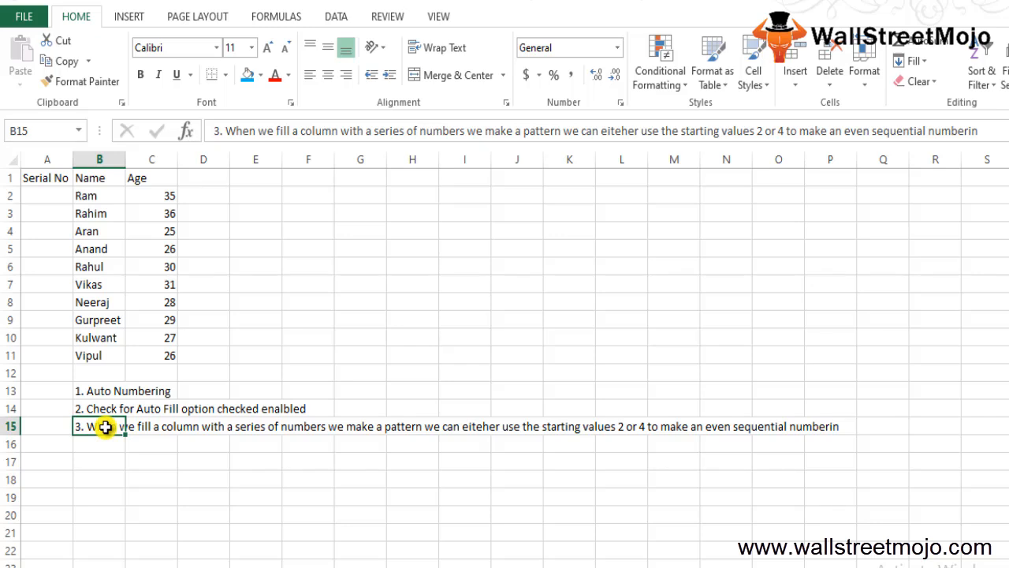